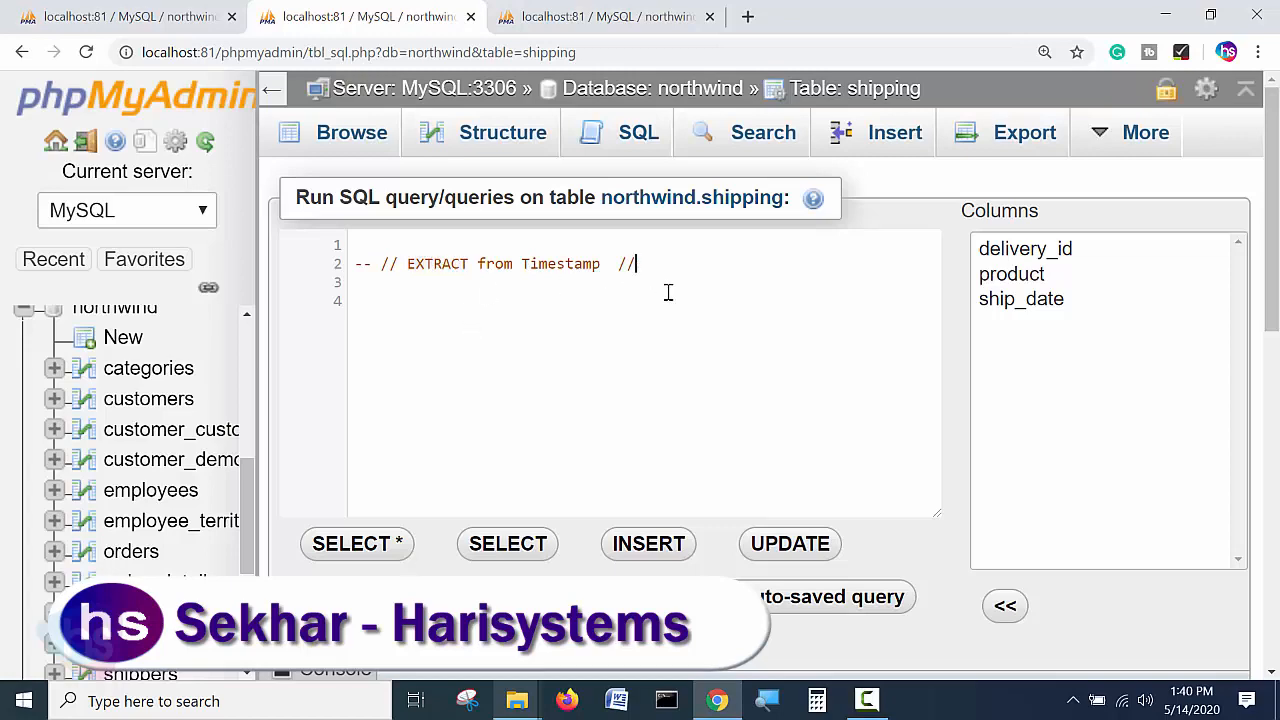
# - Remove a typed EXTRACT and type fragments 'Ac', '2020', '- 2' into the comment
pyautogui.write('EXTRACT')
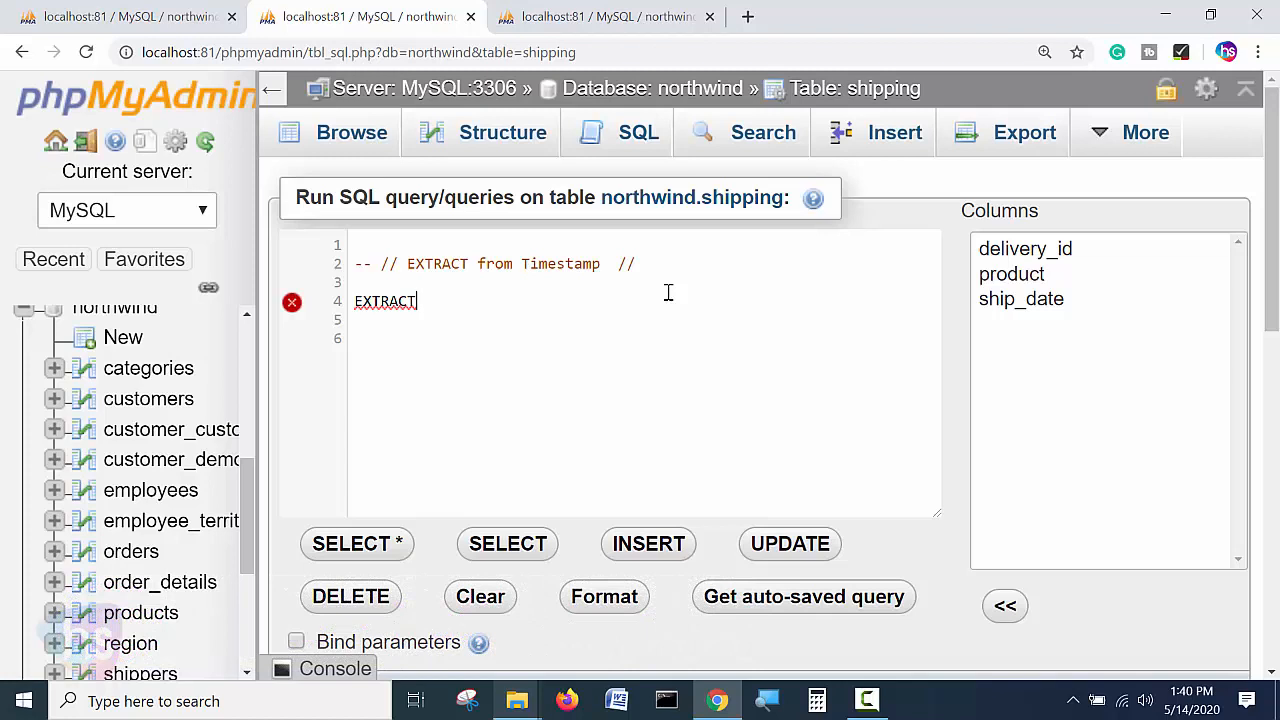
pyautogui.press('Backspace')
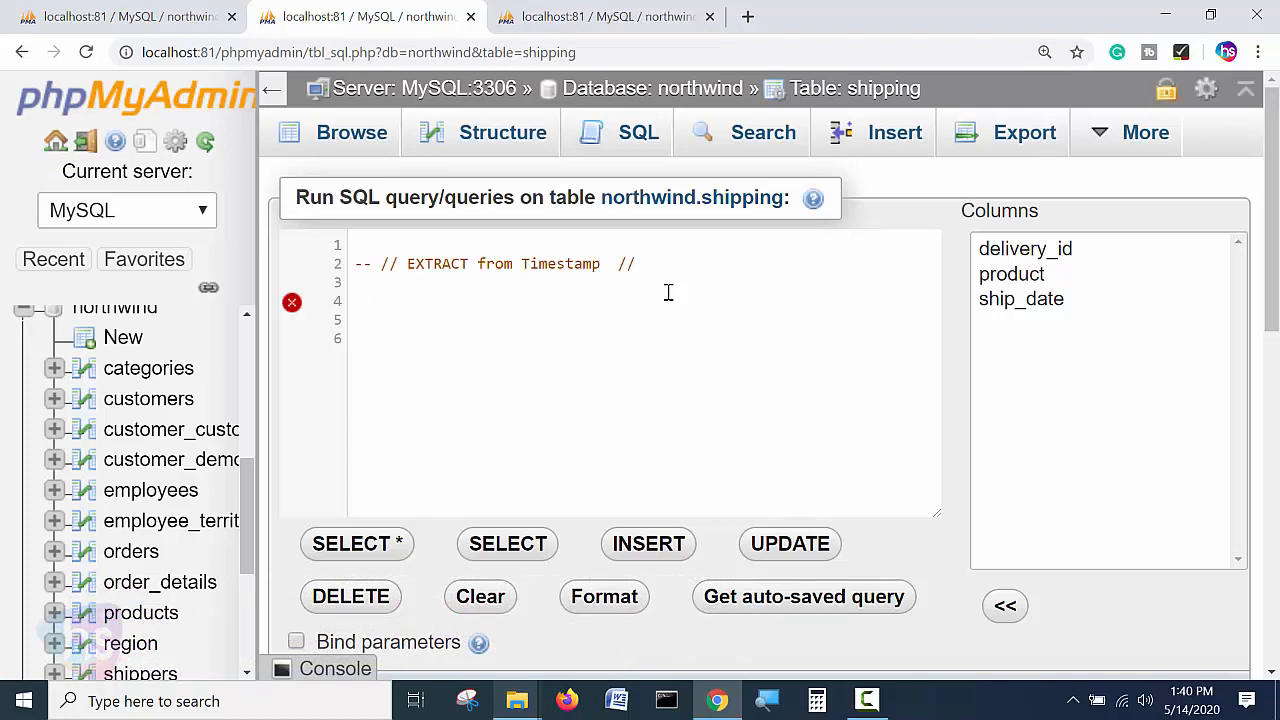
pyautogui.doubleClick(437, 263)
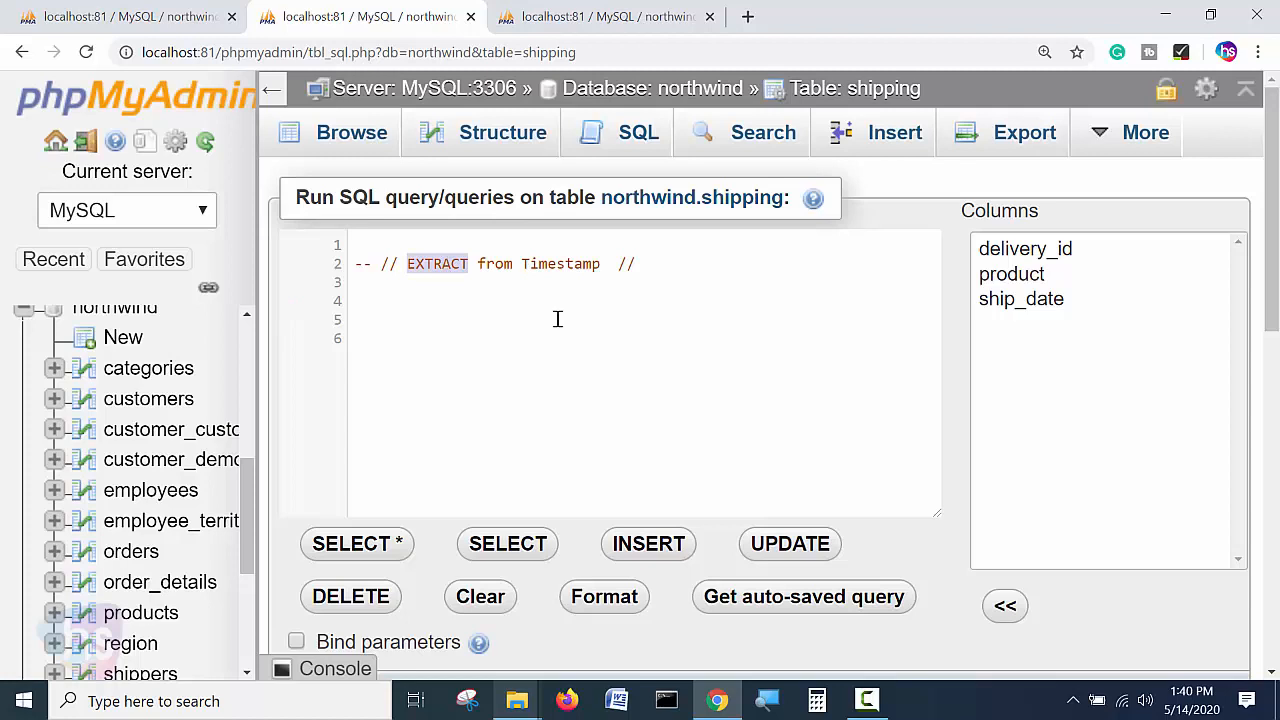
pyautogui.moveTo(590, 324)
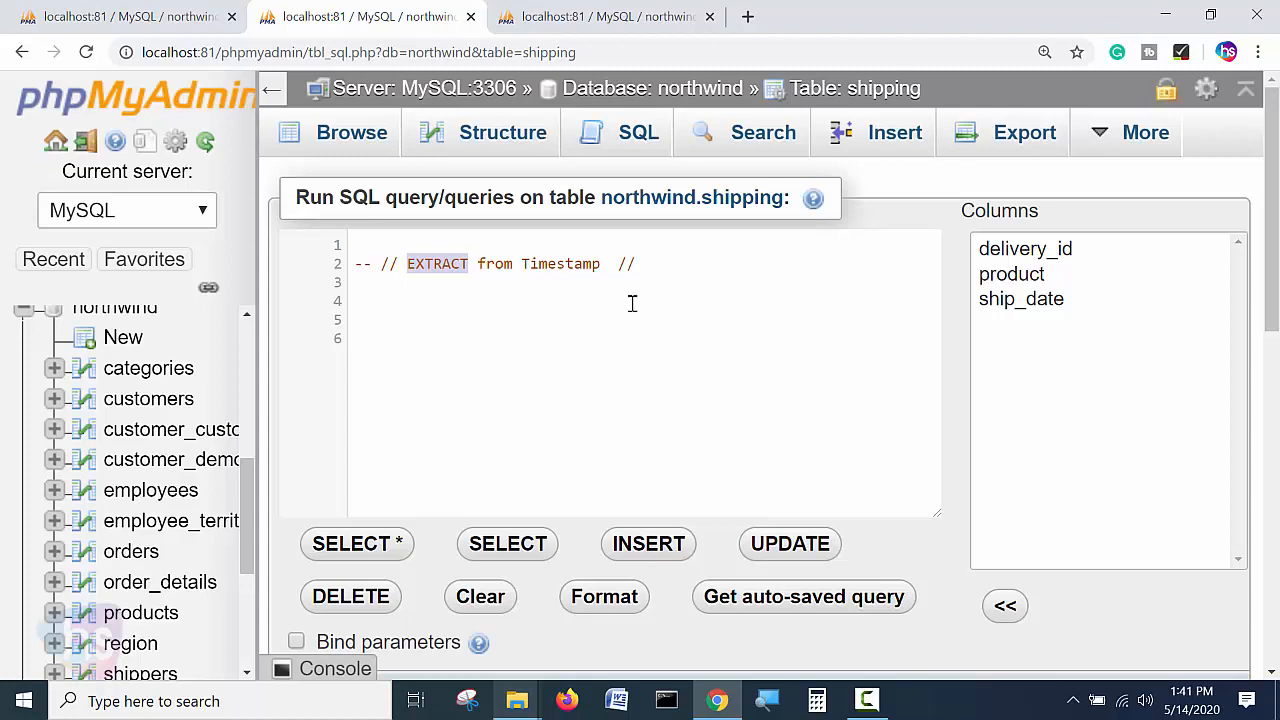
pyautogui.write('Ac')
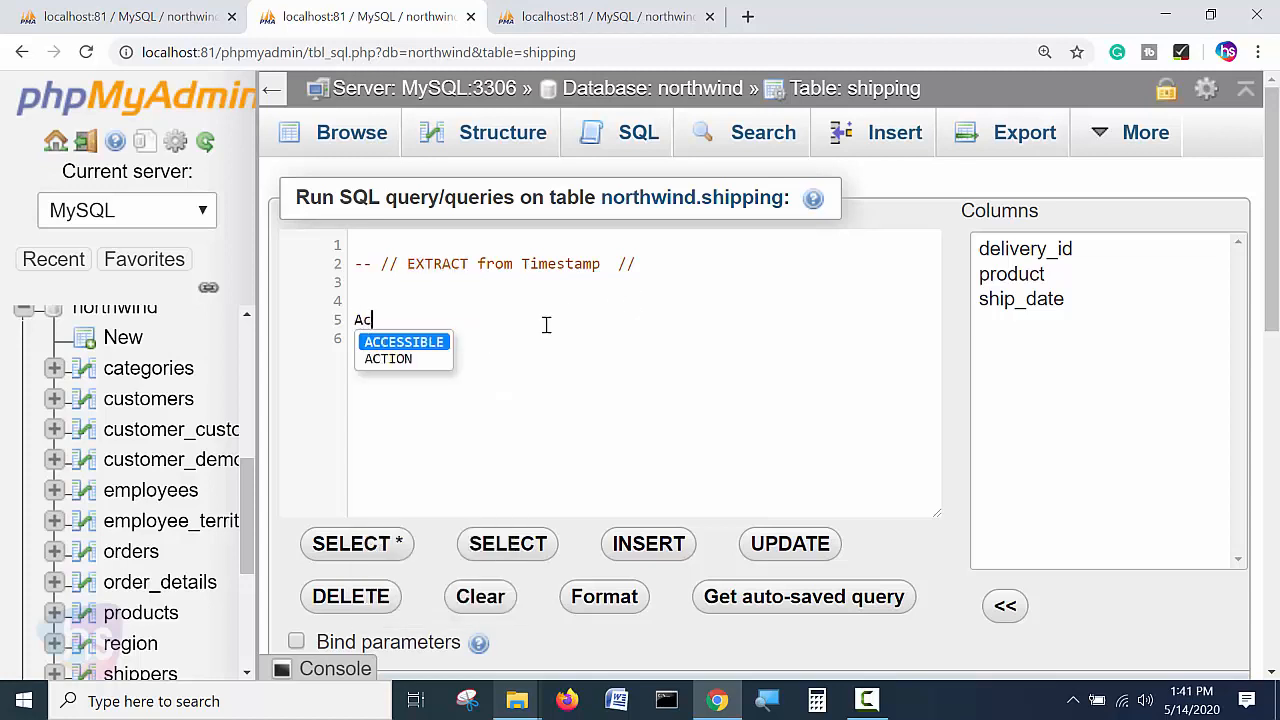
pyautogui.write('ademic')
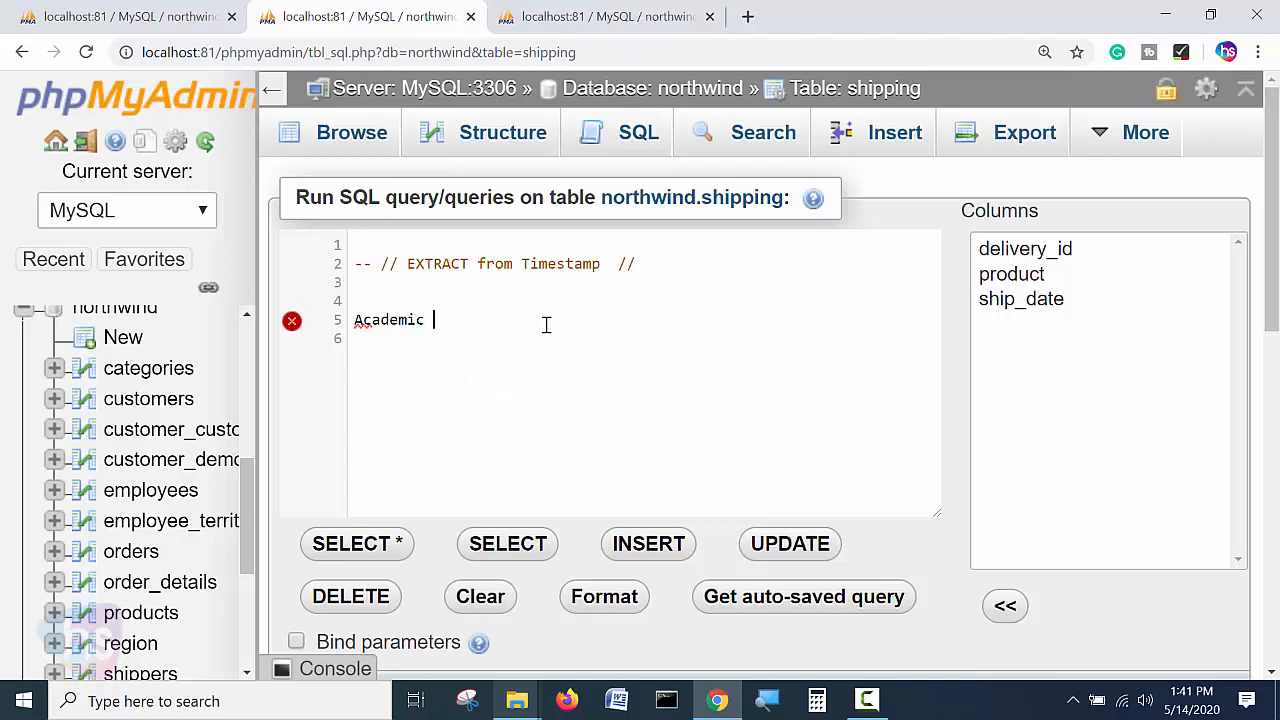
pyautogui.write('-')
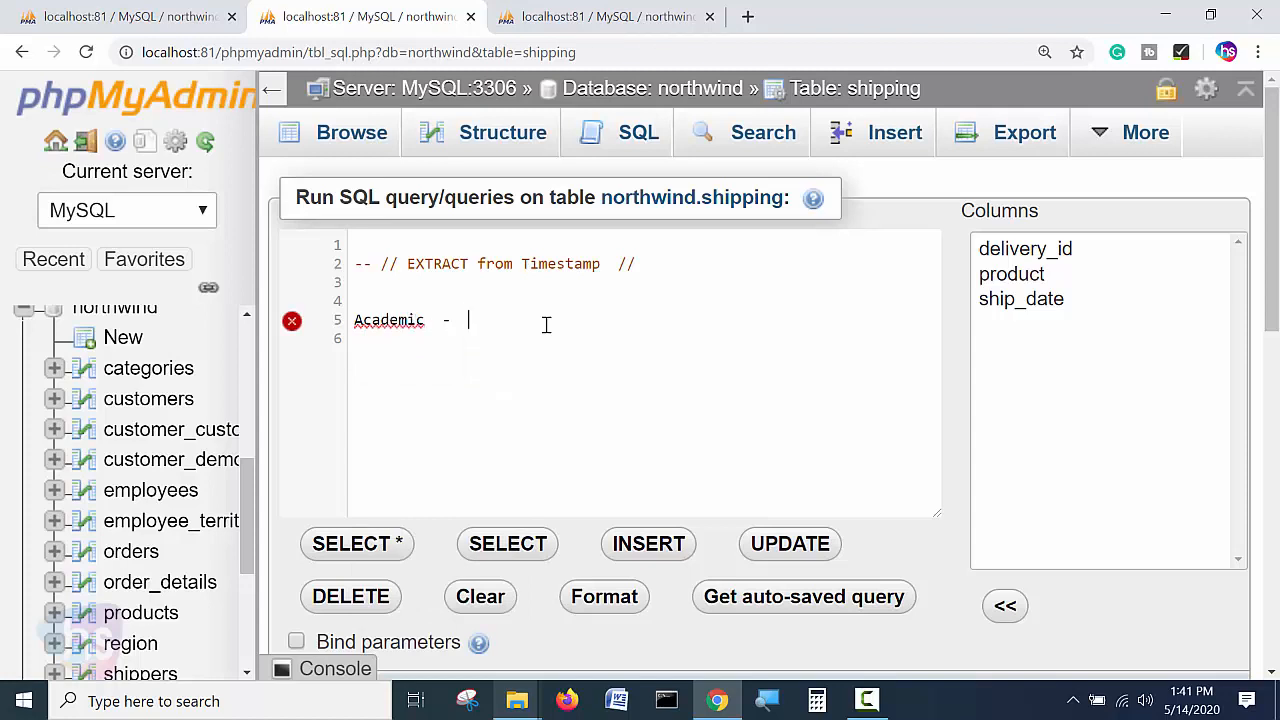
pyautogui.write('2020')
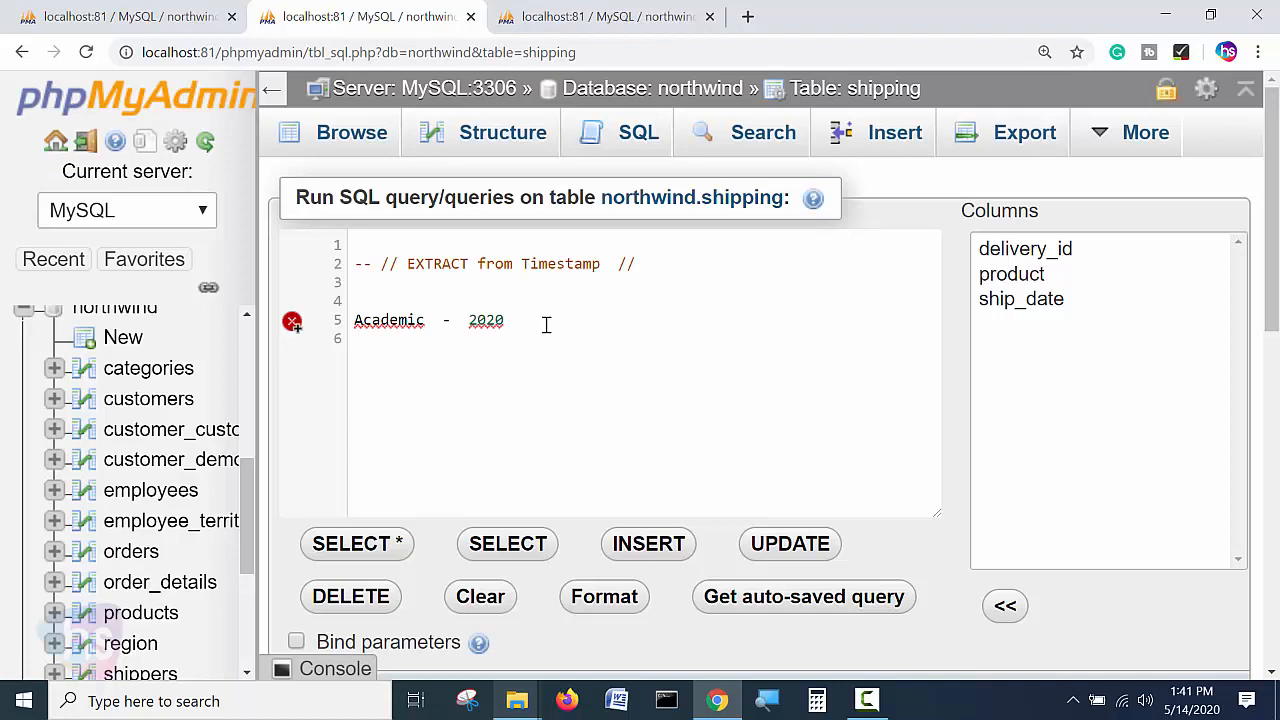
pyautogui.write('- 2021')
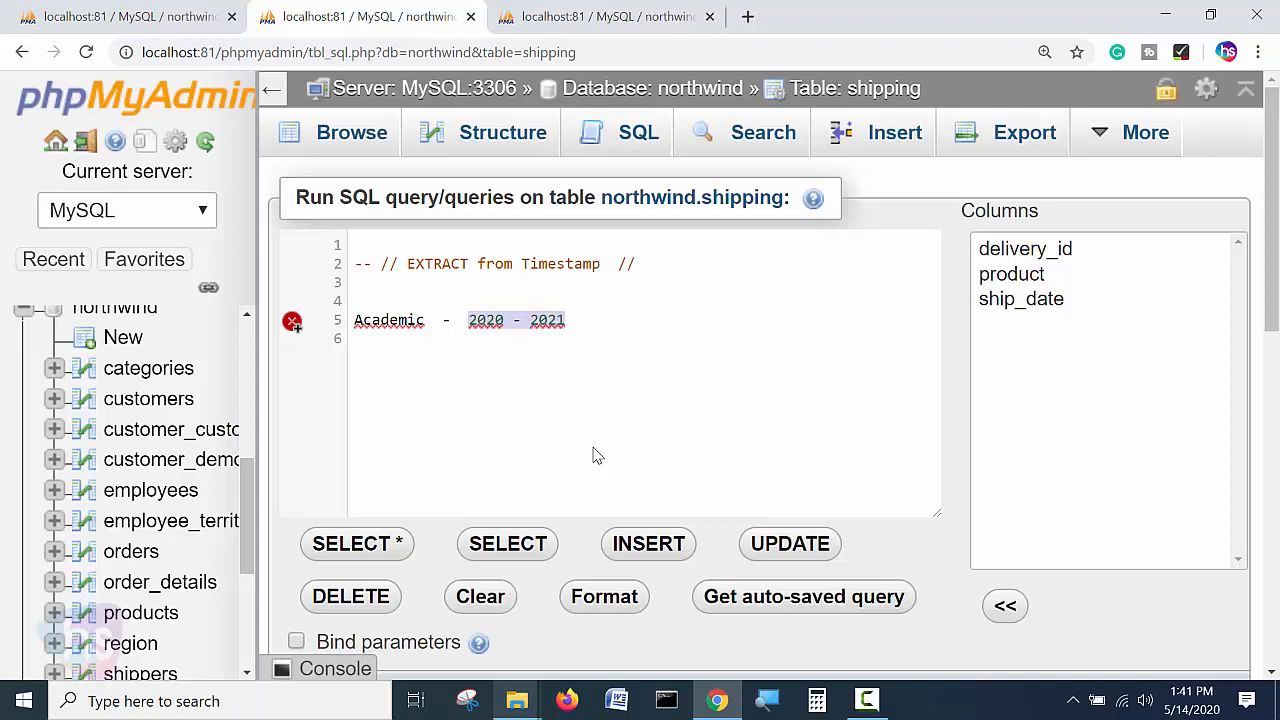
pyautogui.moveTo(590, 449)
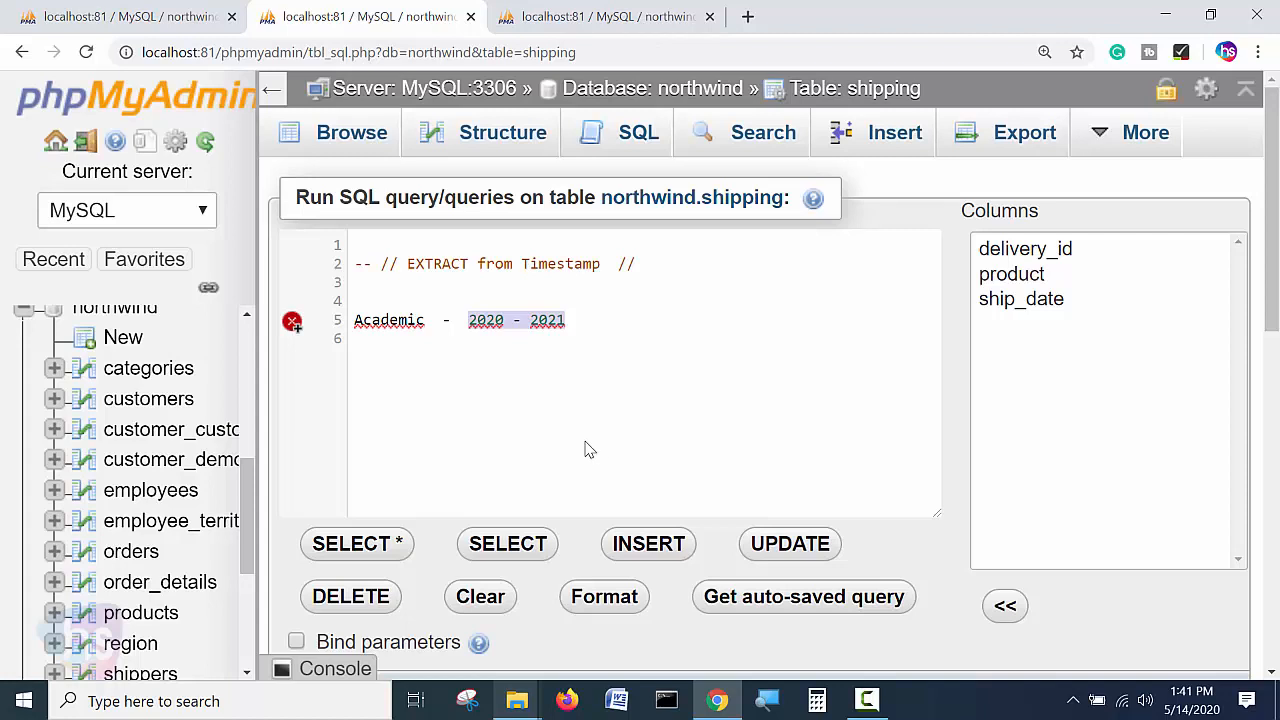
# - Add 'Year' after Academic and type fragments 'E', '()', '1,', '2' in the editor
pyautogui.click(480, 320)
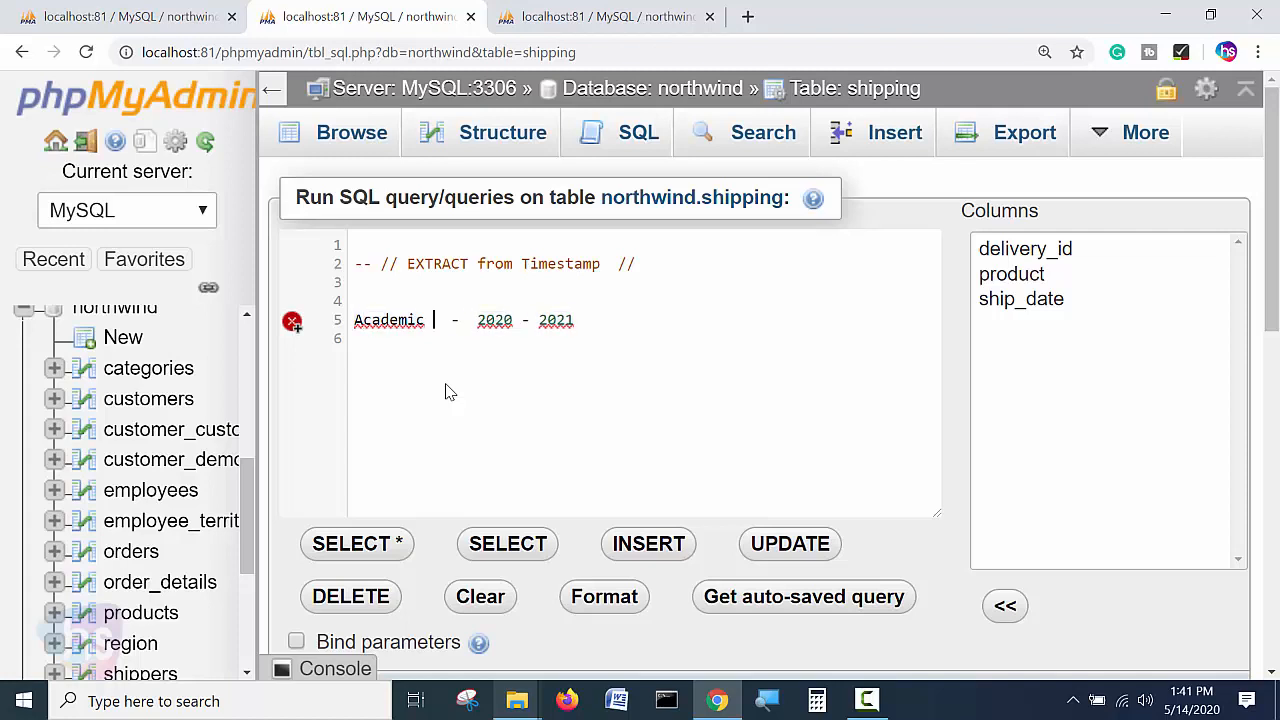
pyautogui.write('Year')
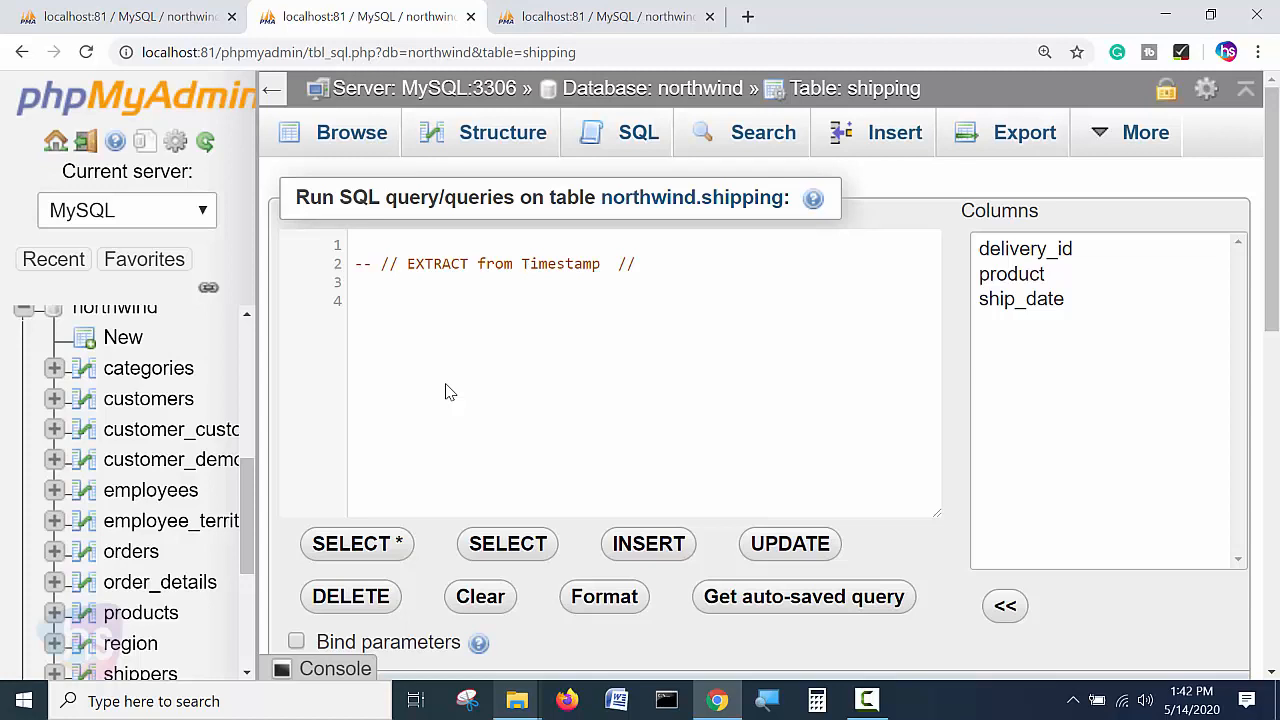
pyautogui.write('EXTRACT')
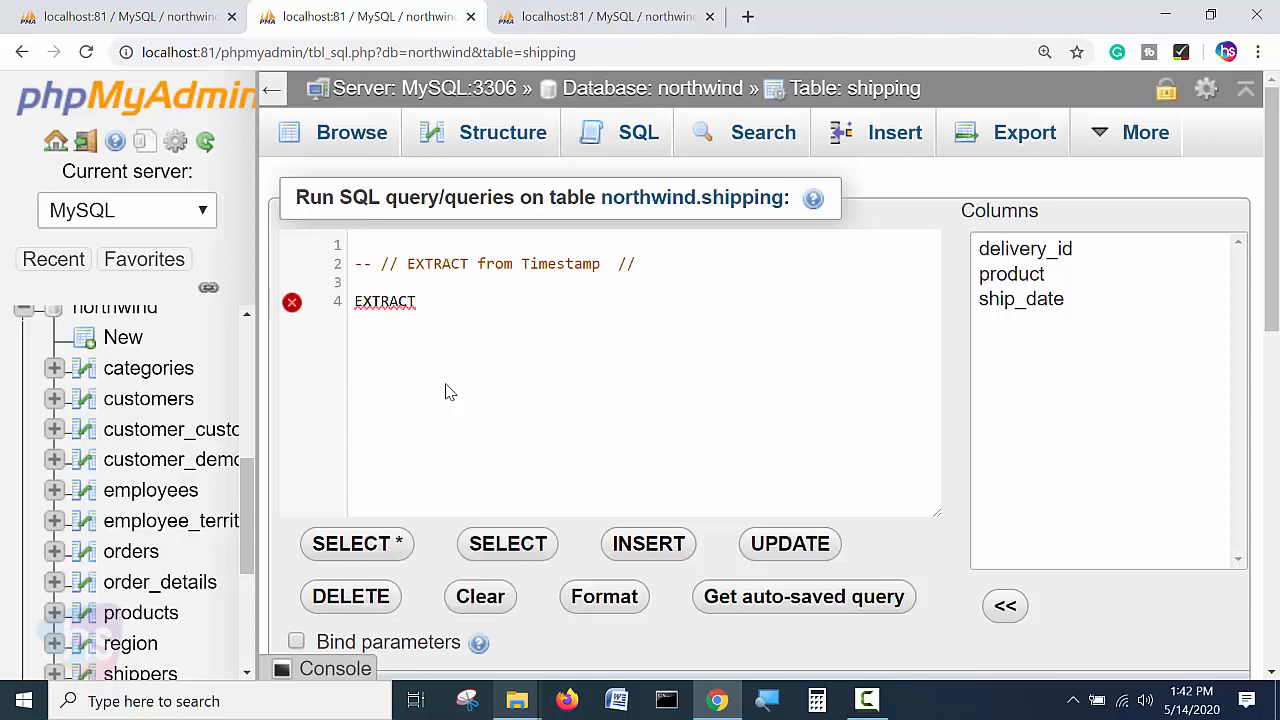
pyautogui.write('()')
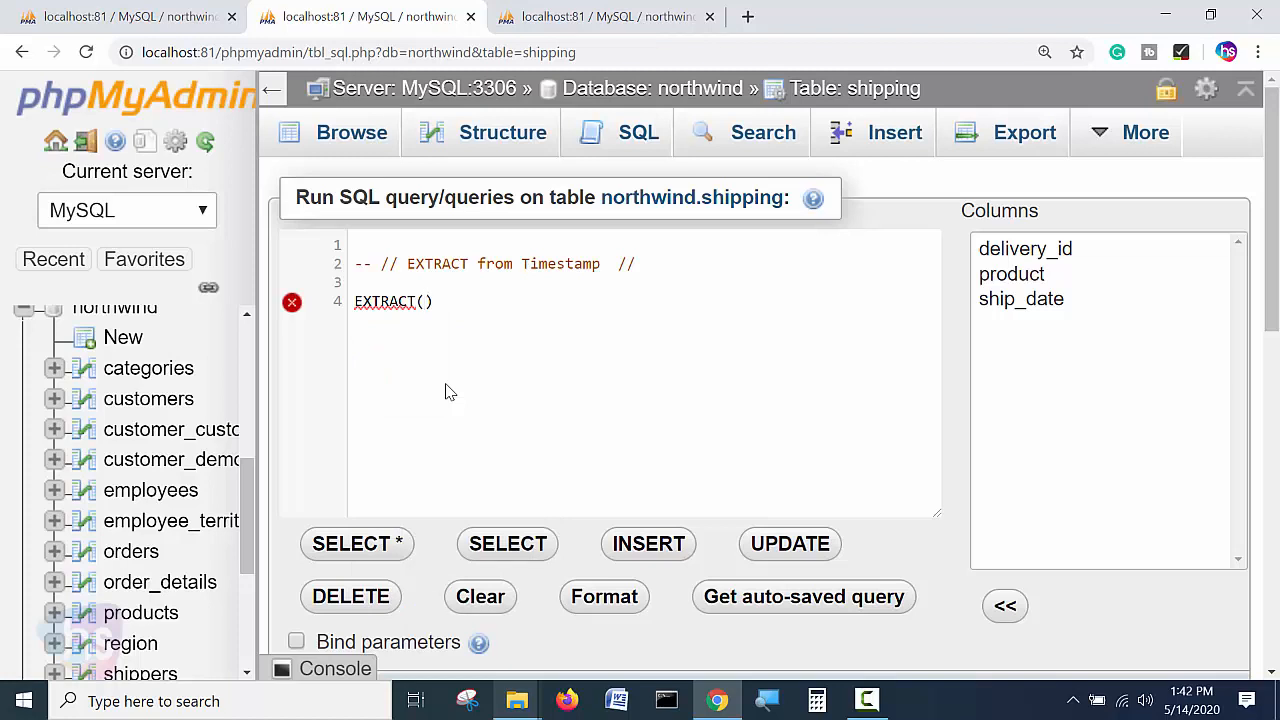
pyautogui.write('1,')
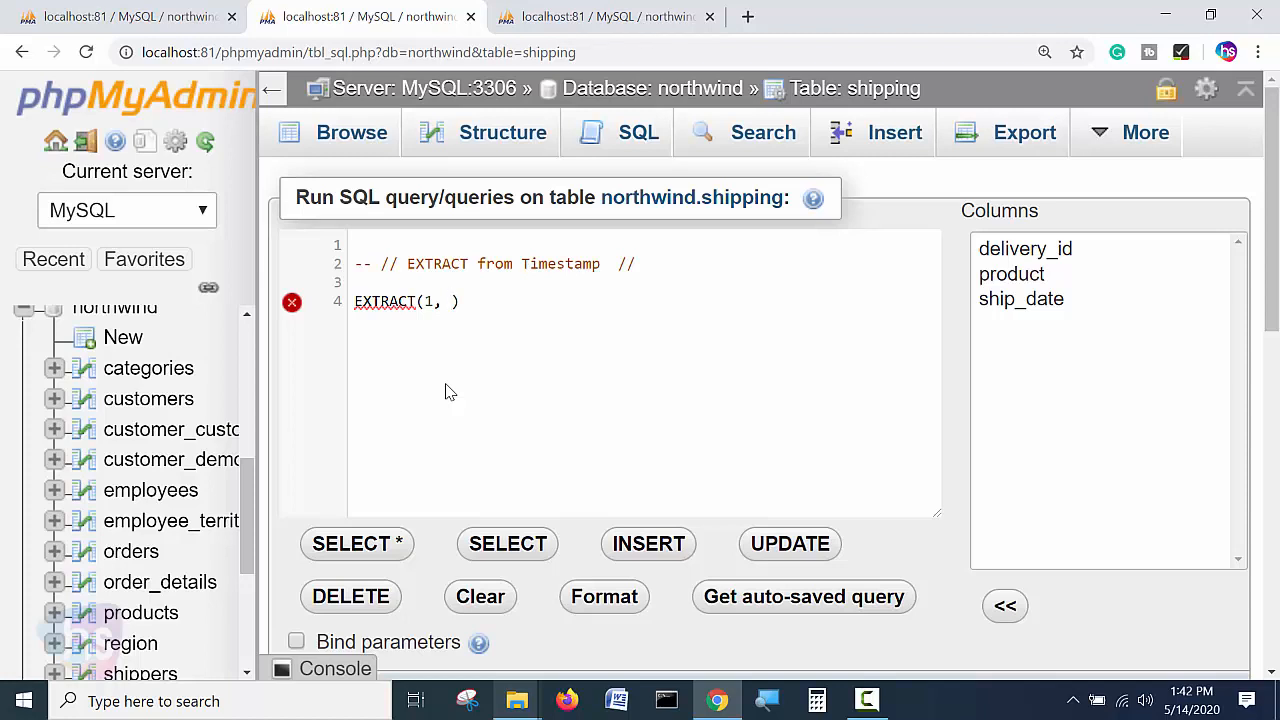
pyautogui.write('2')
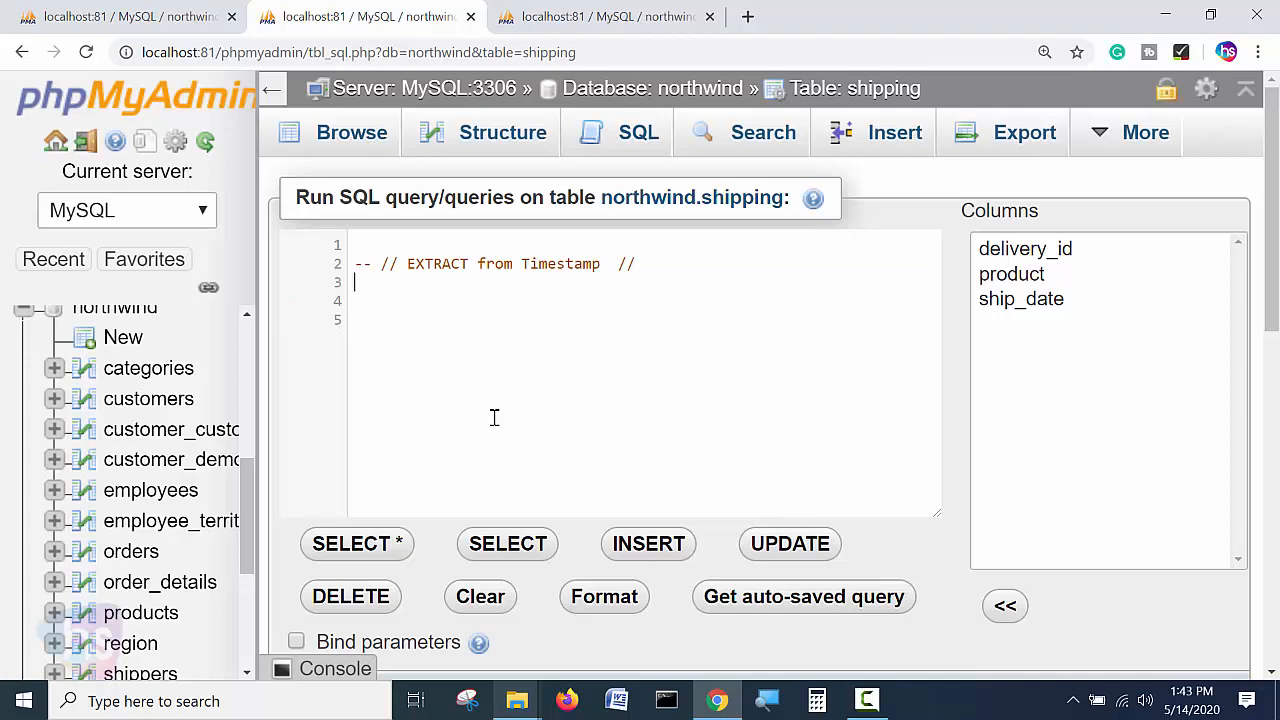
# - Type SELECT EXTRACT(YEAR FROM TIMESTAMP ''), glancing at the shipping table's ship dates
pyautogui.write('E')
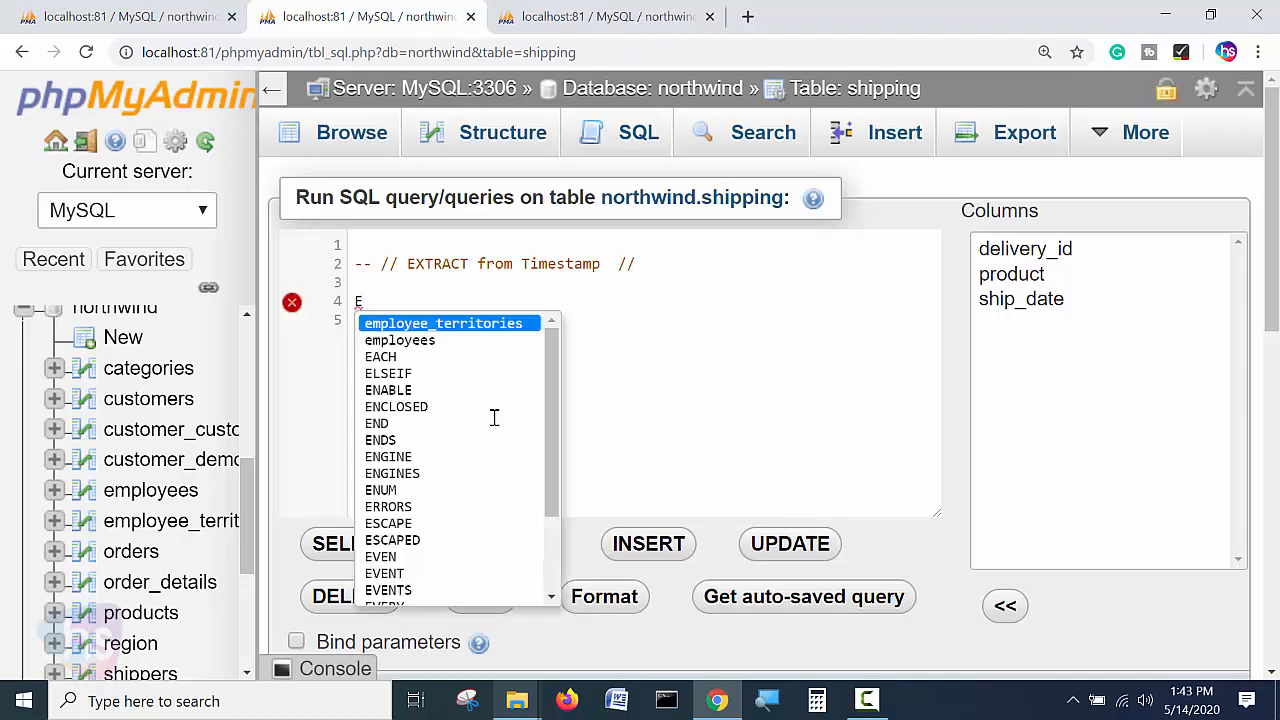
pyautogui.write('SEE')
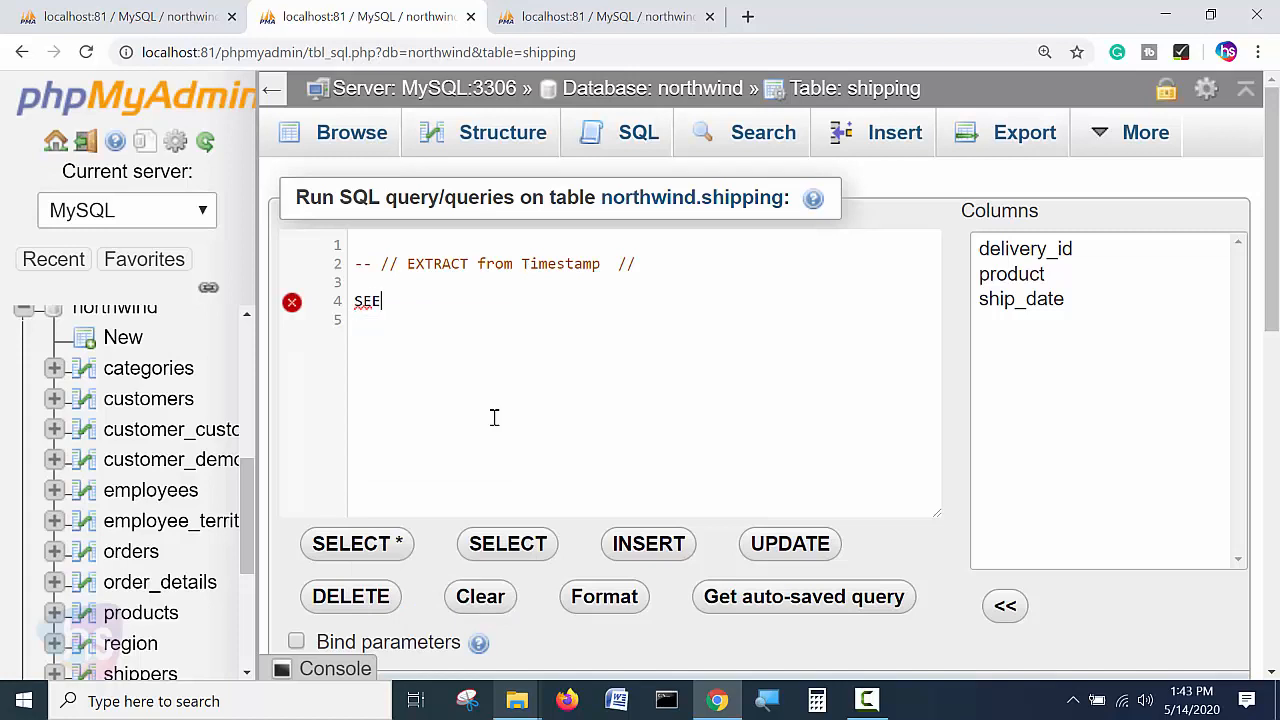
pyautogui.write('LECT')
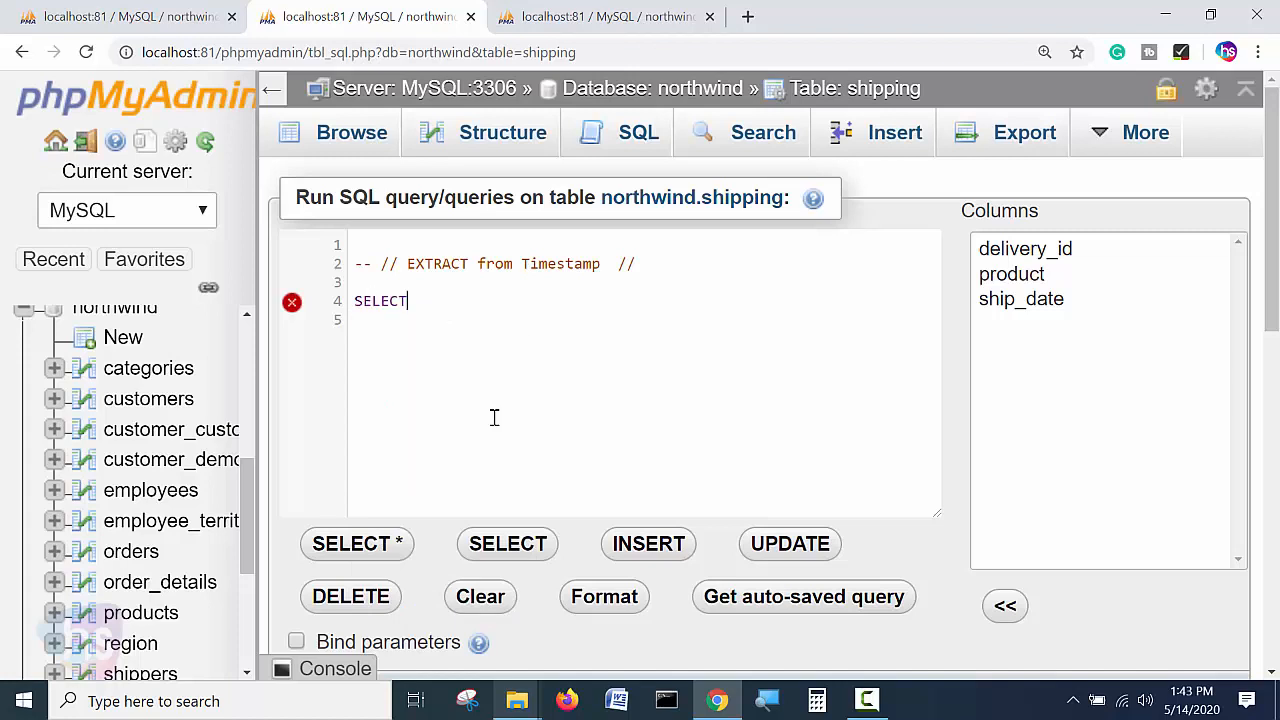
pyautogui.write('EXT')
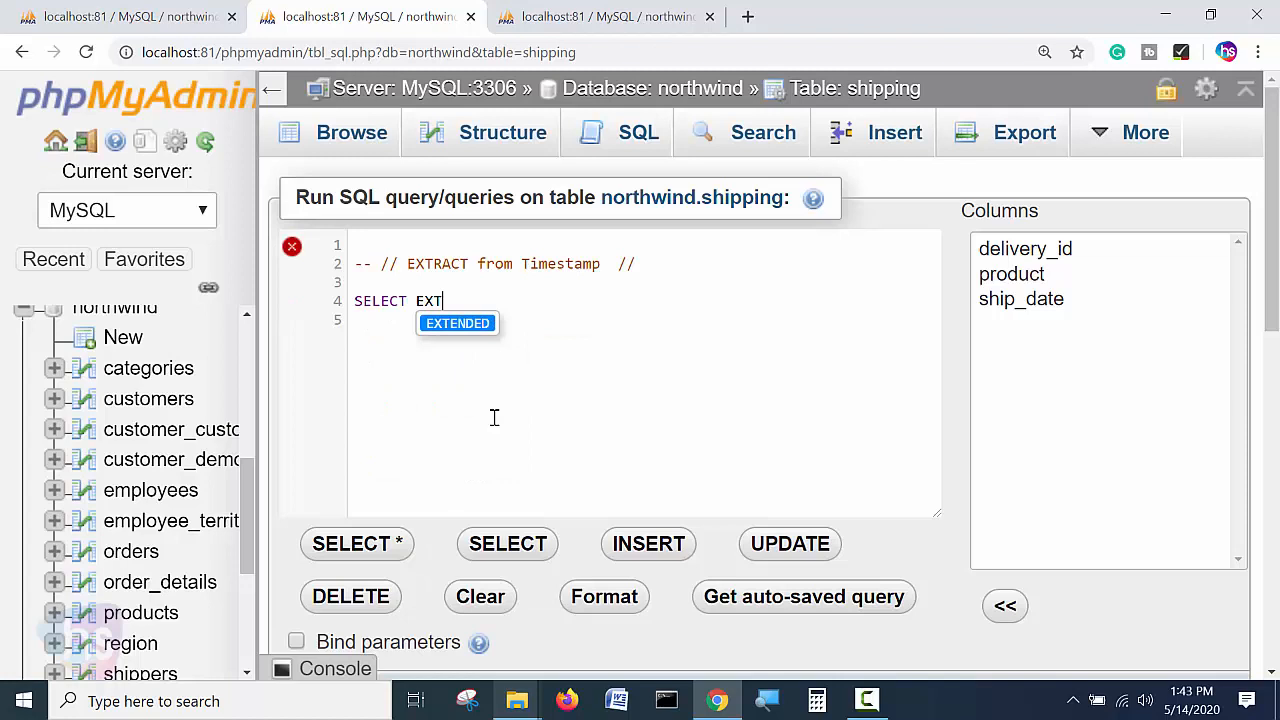
pyautogui.write('RACT')
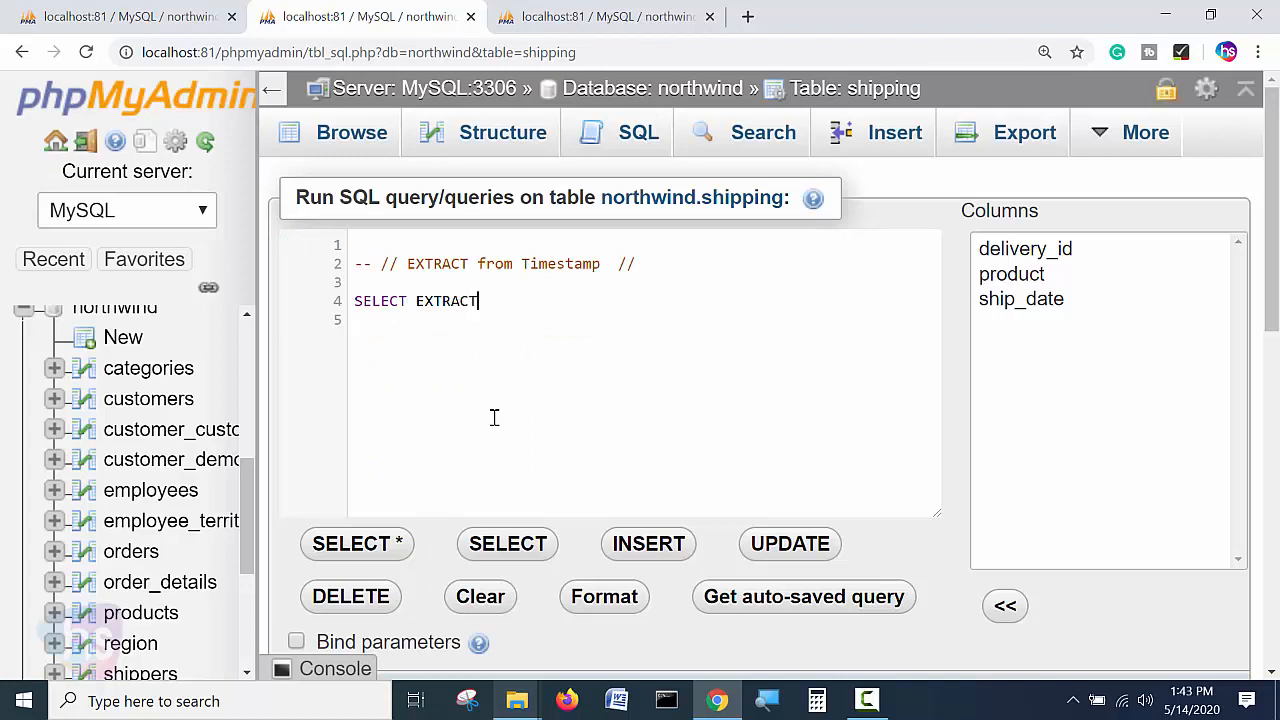
pyautogui.write('()')
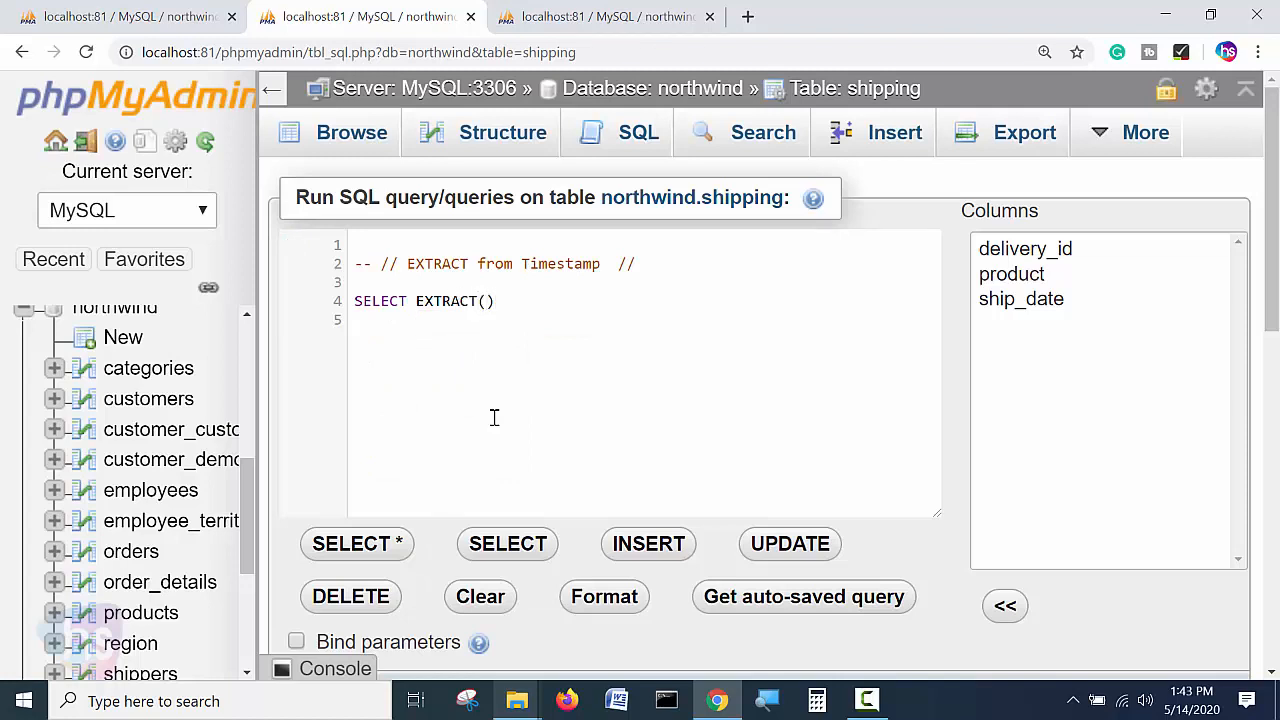
pyautogui.write('YEAR')
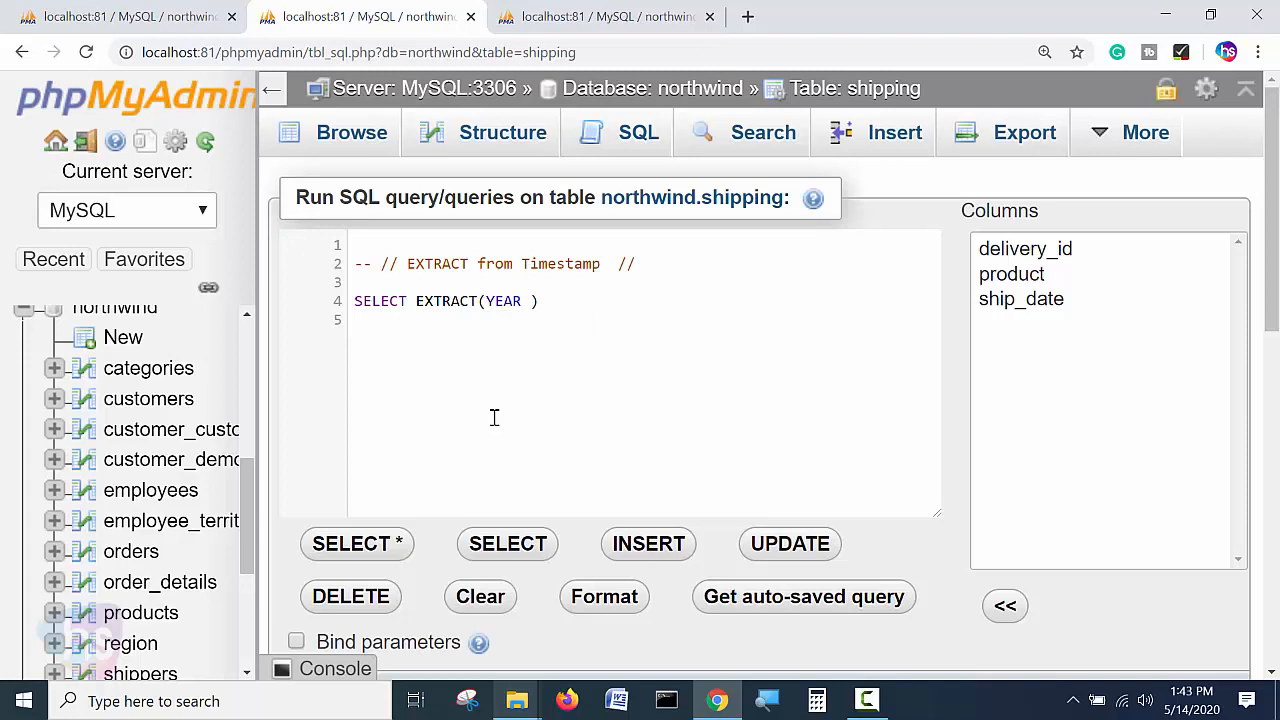
pyautogui.write('FROM')
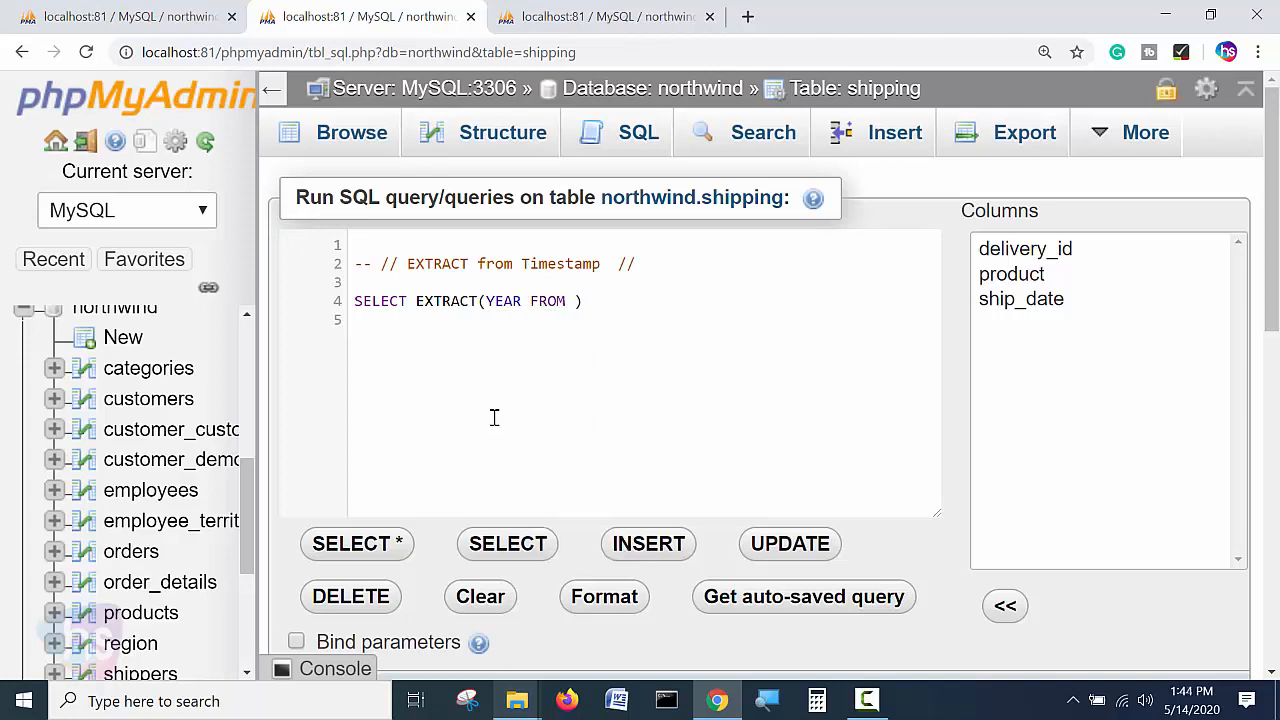
pyautogui.write('TIMESTAMP')
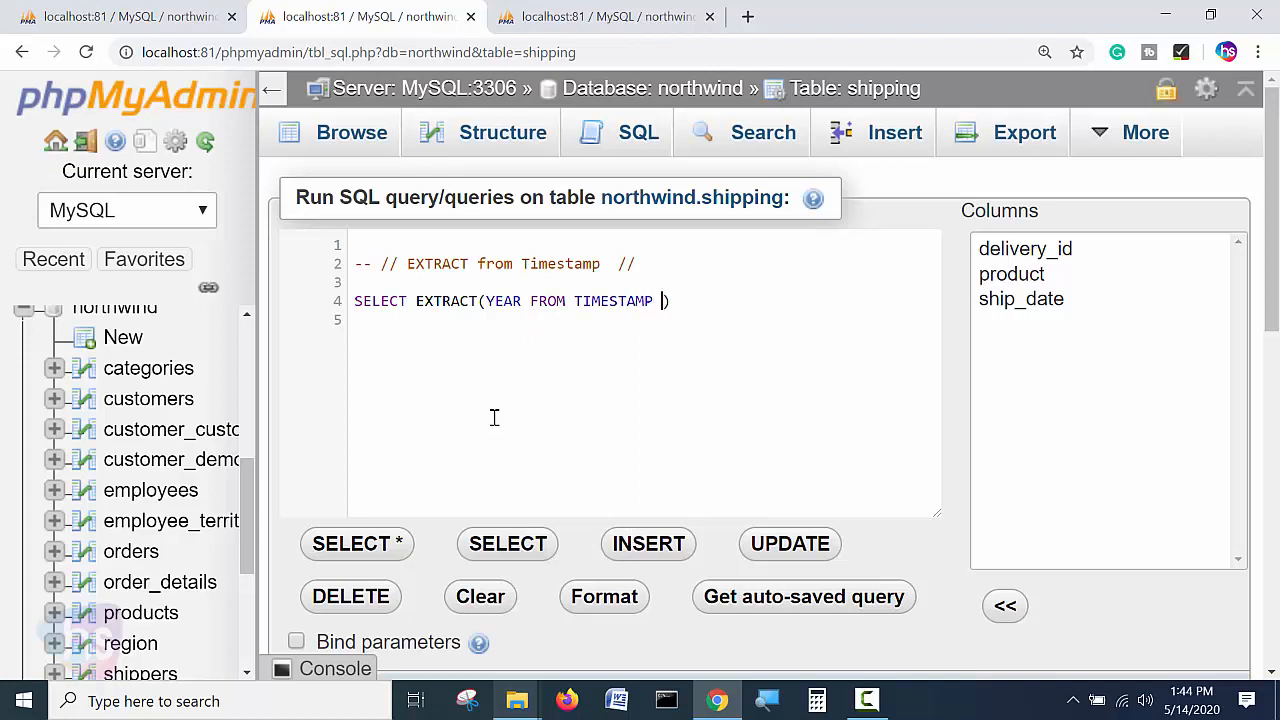
pyautogui.write("''")
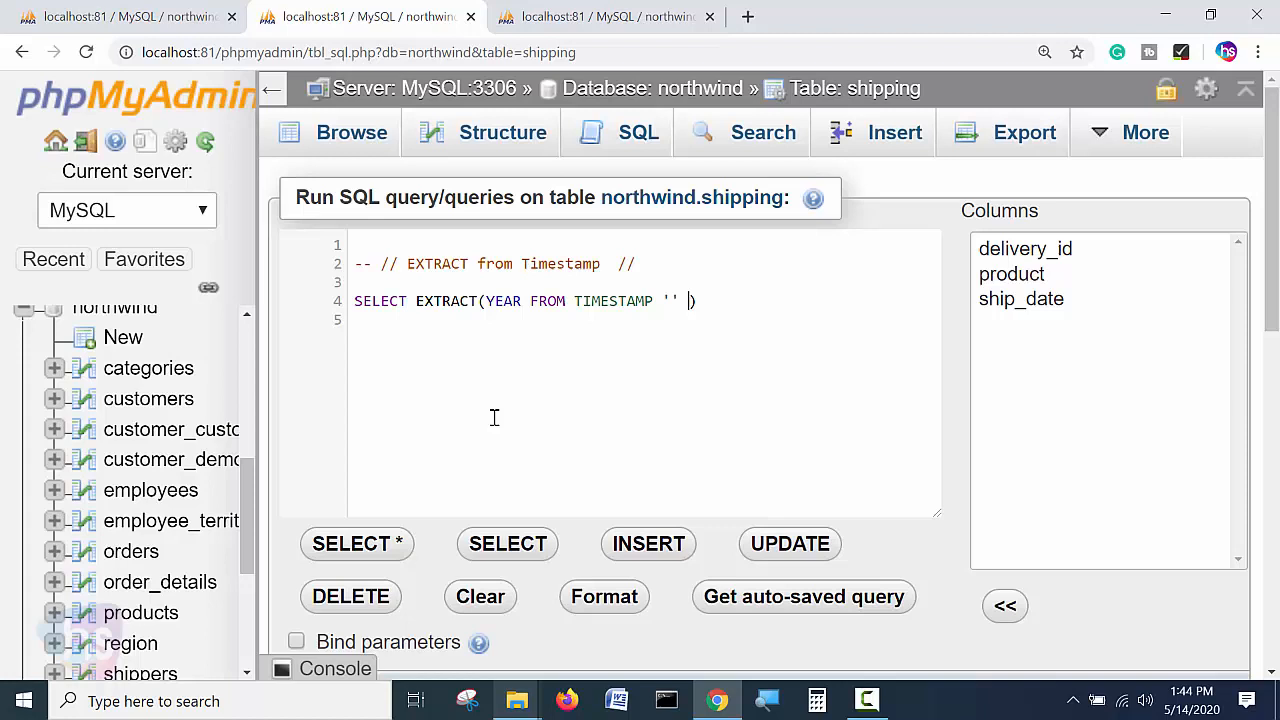
pyautogui.moveTo(527, 113)
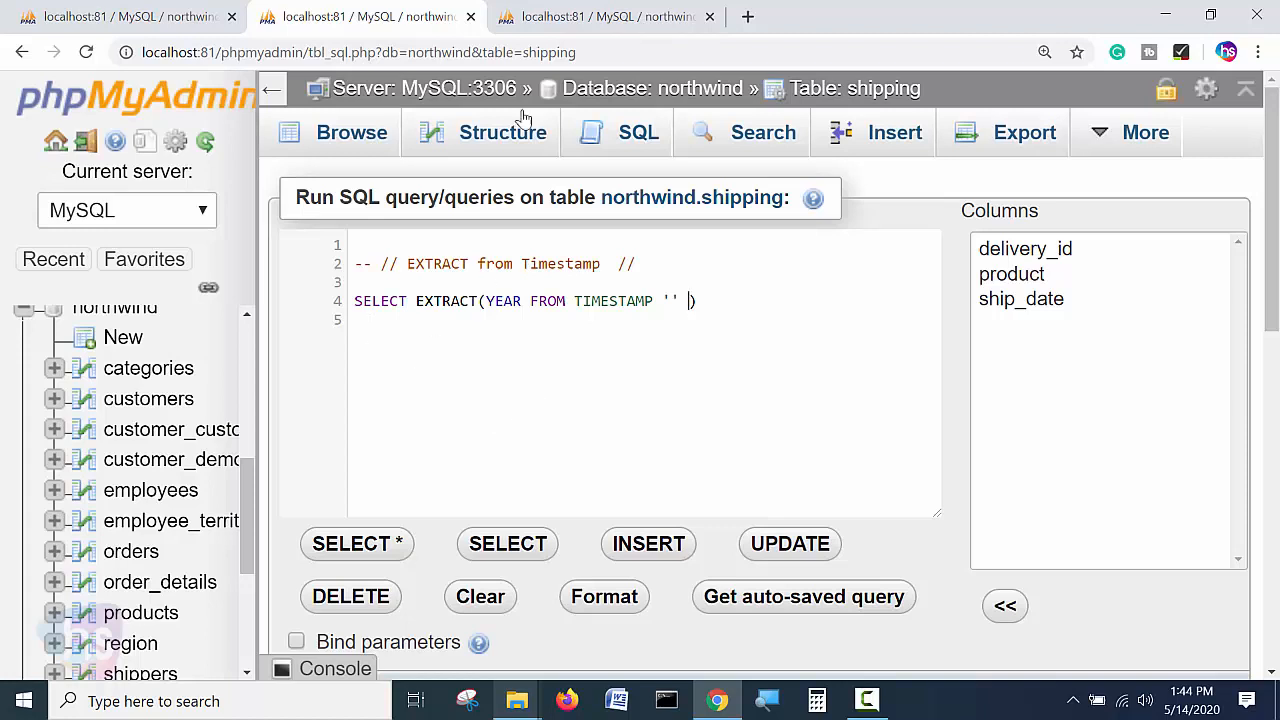
pyautogui.click(351, 132)
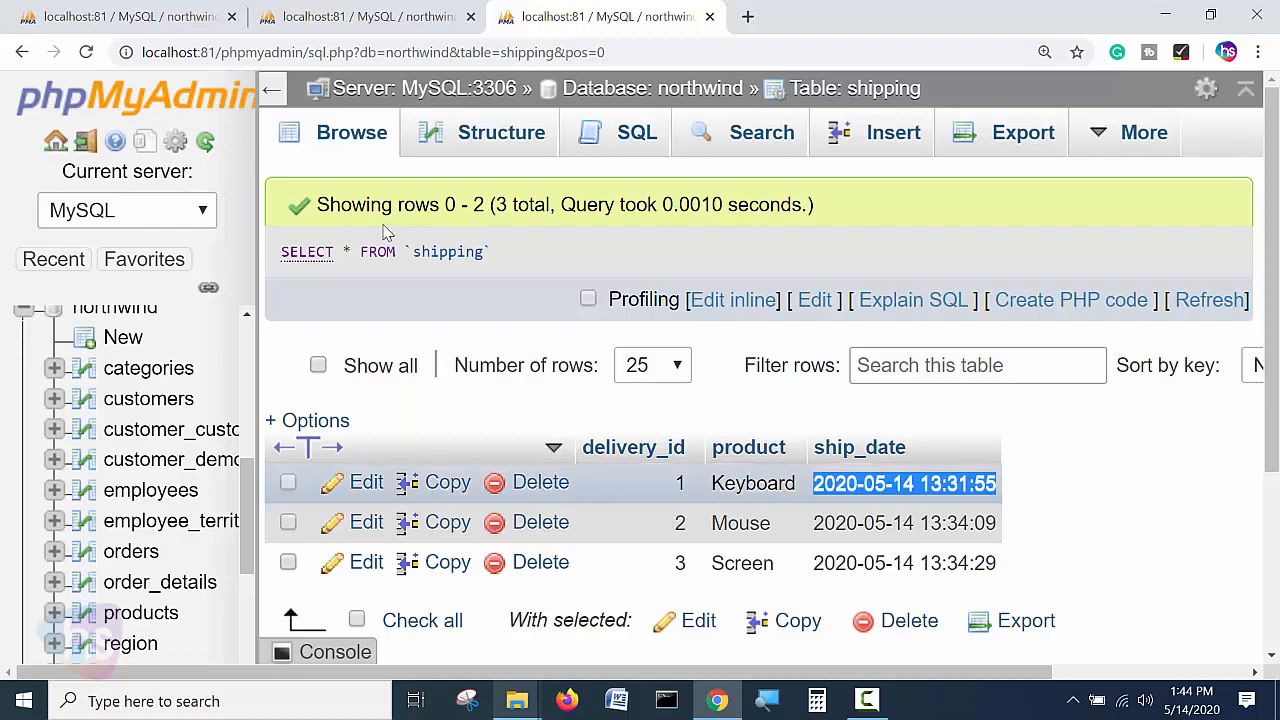
pyautogui.click(635, 132)
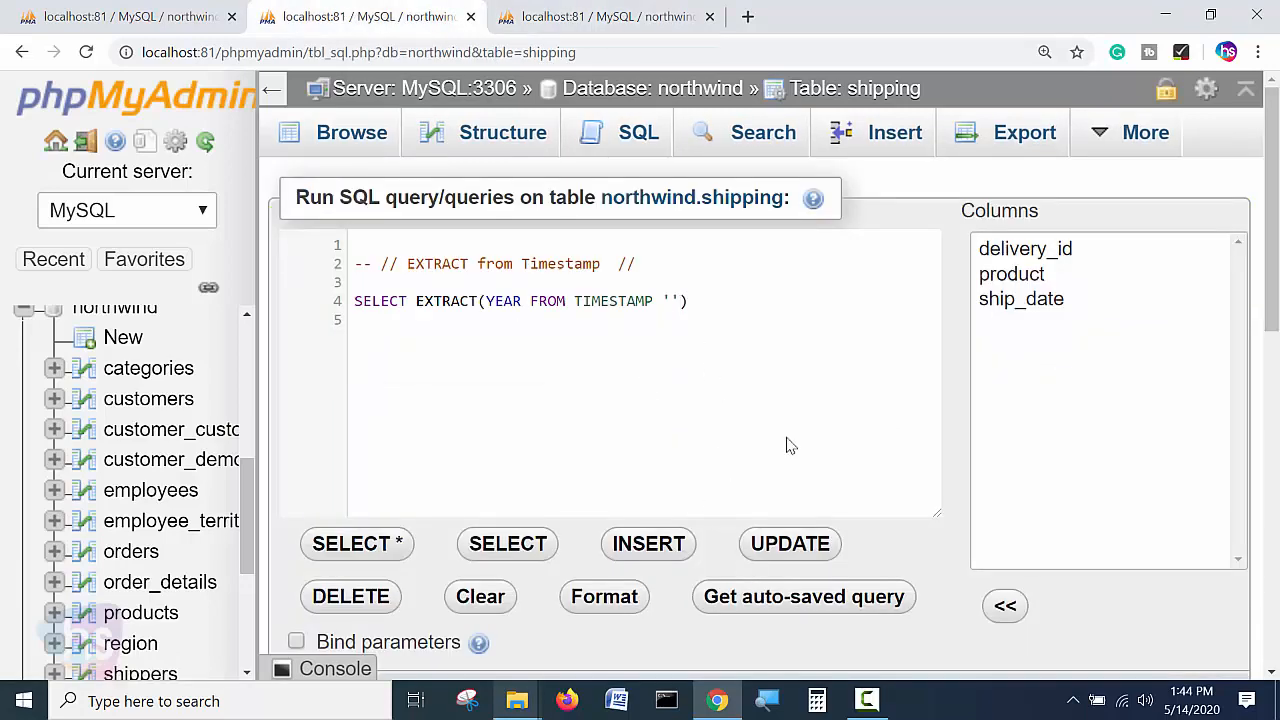
pyautogui.click(351, 132)
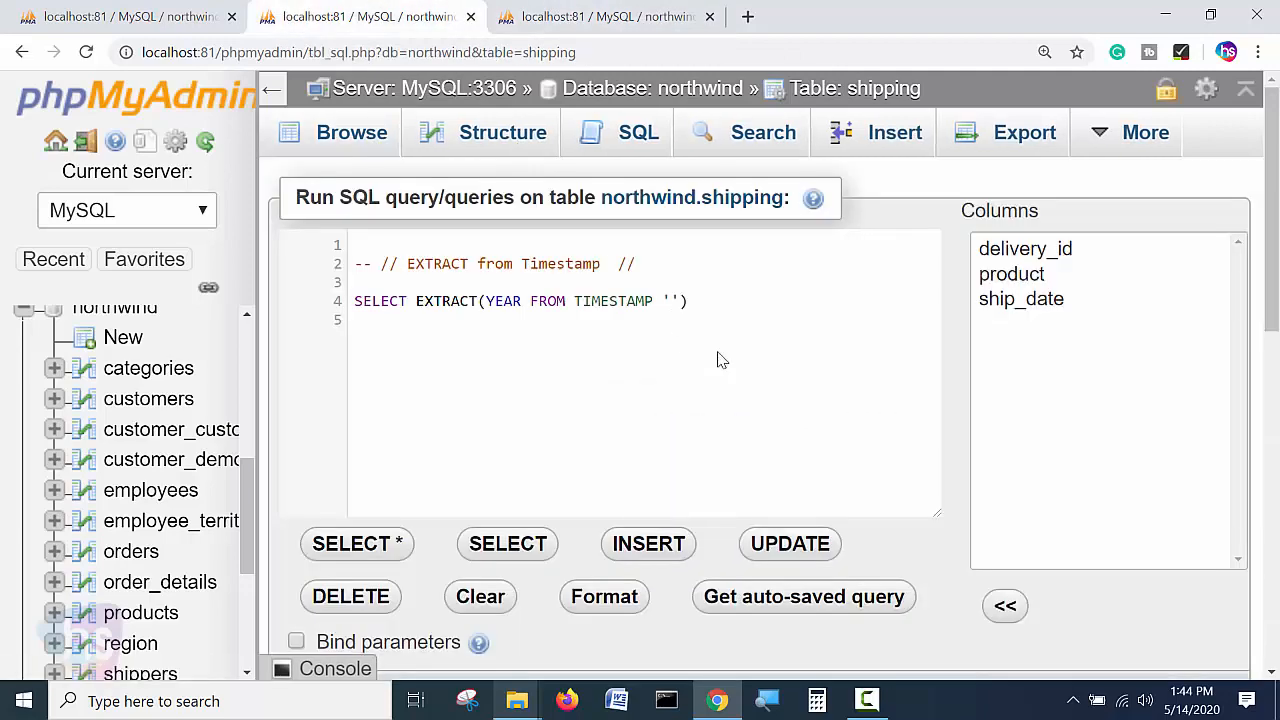
pyautogui.write('2020-05-14 13:31:55')
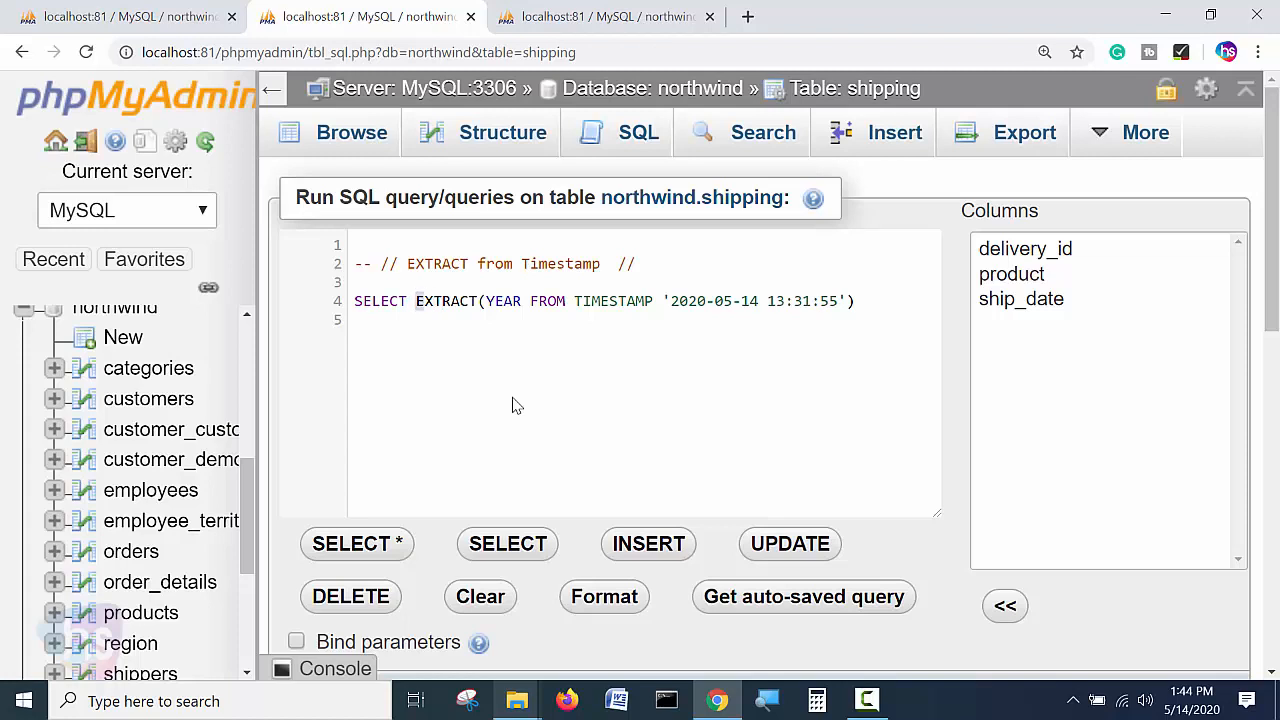
pyautogui.doubleClick(501, 301)
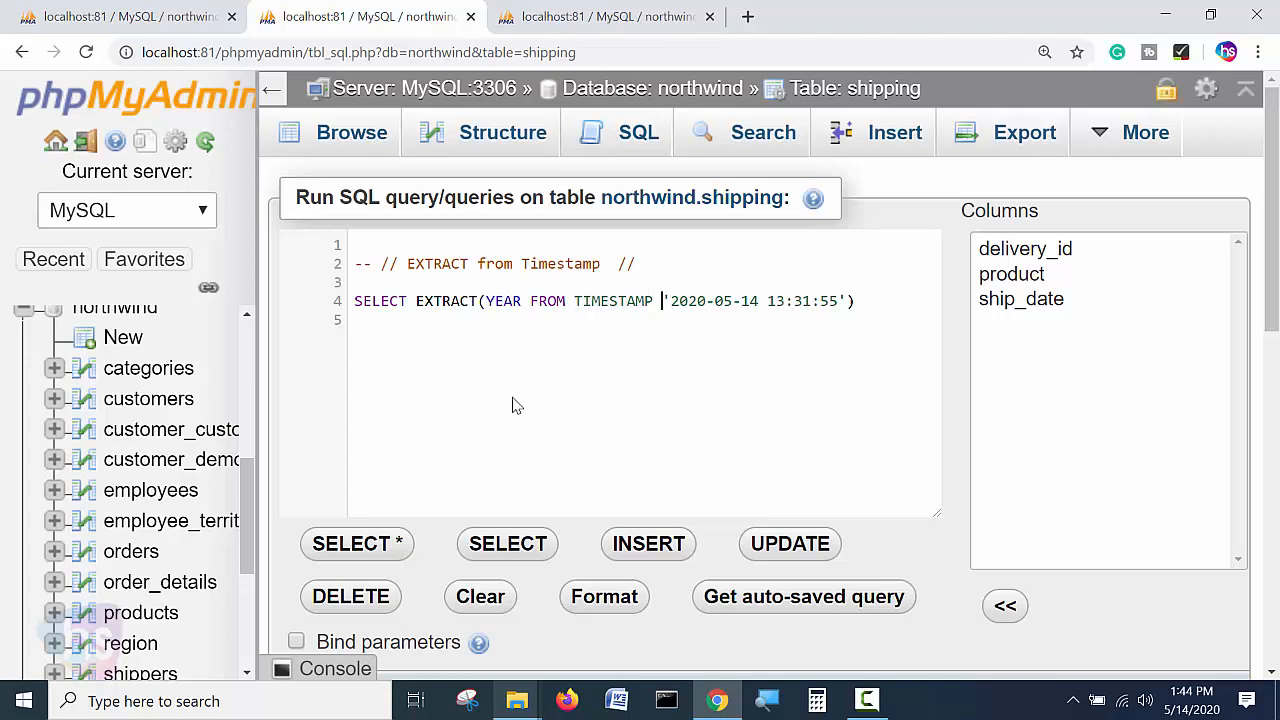
pyautogui.moveTo(672, 301); pyautogui.dragTo(847, 301)
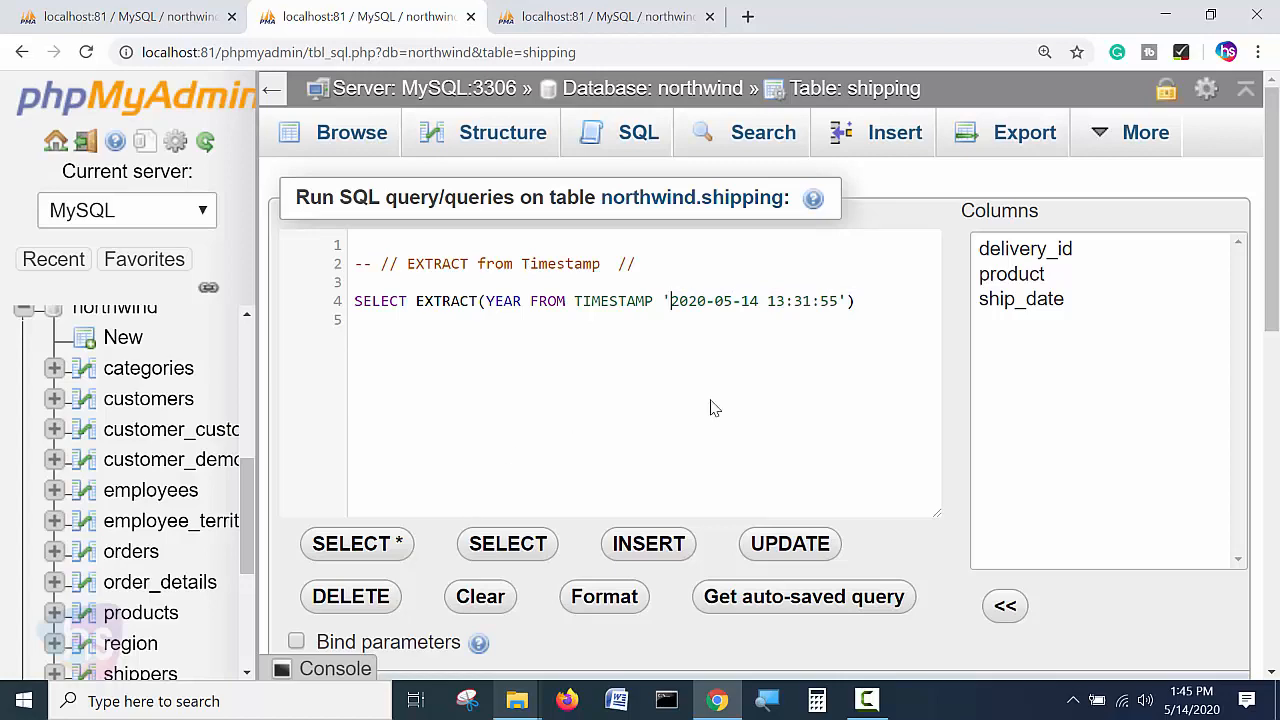
pyautogui.click(1191, 511)
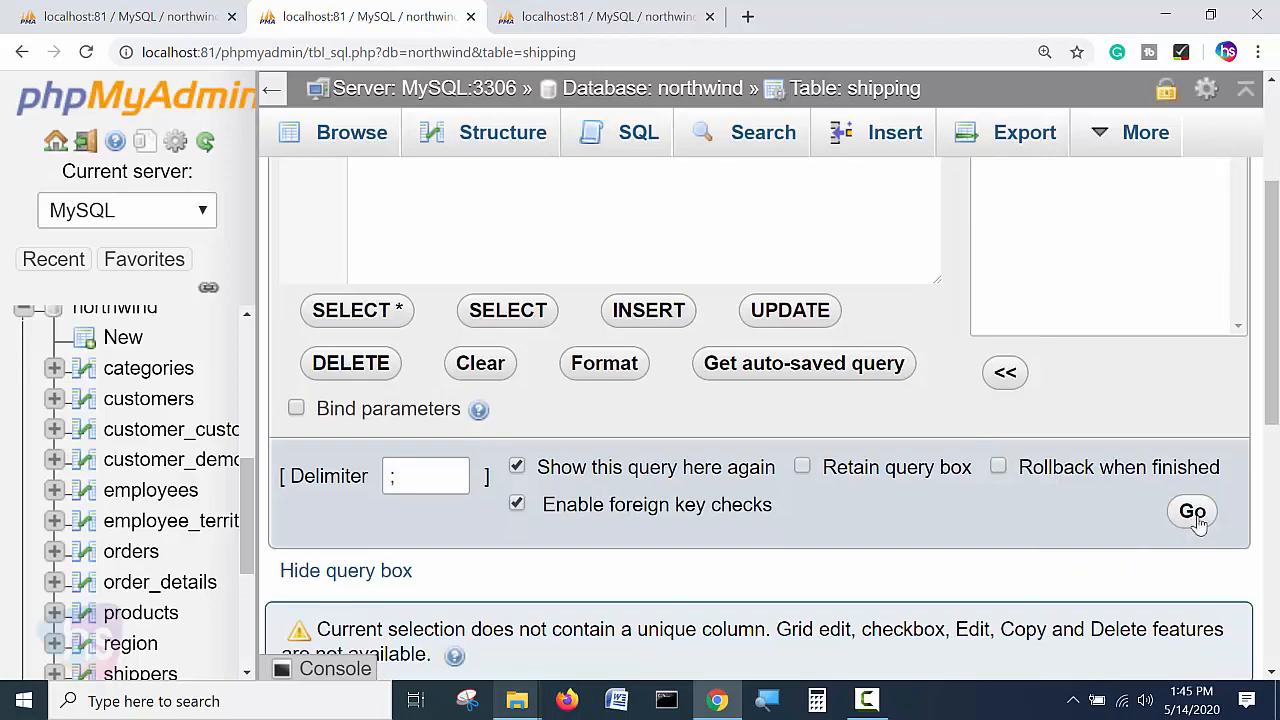
pyautogui.click(1191, 511)
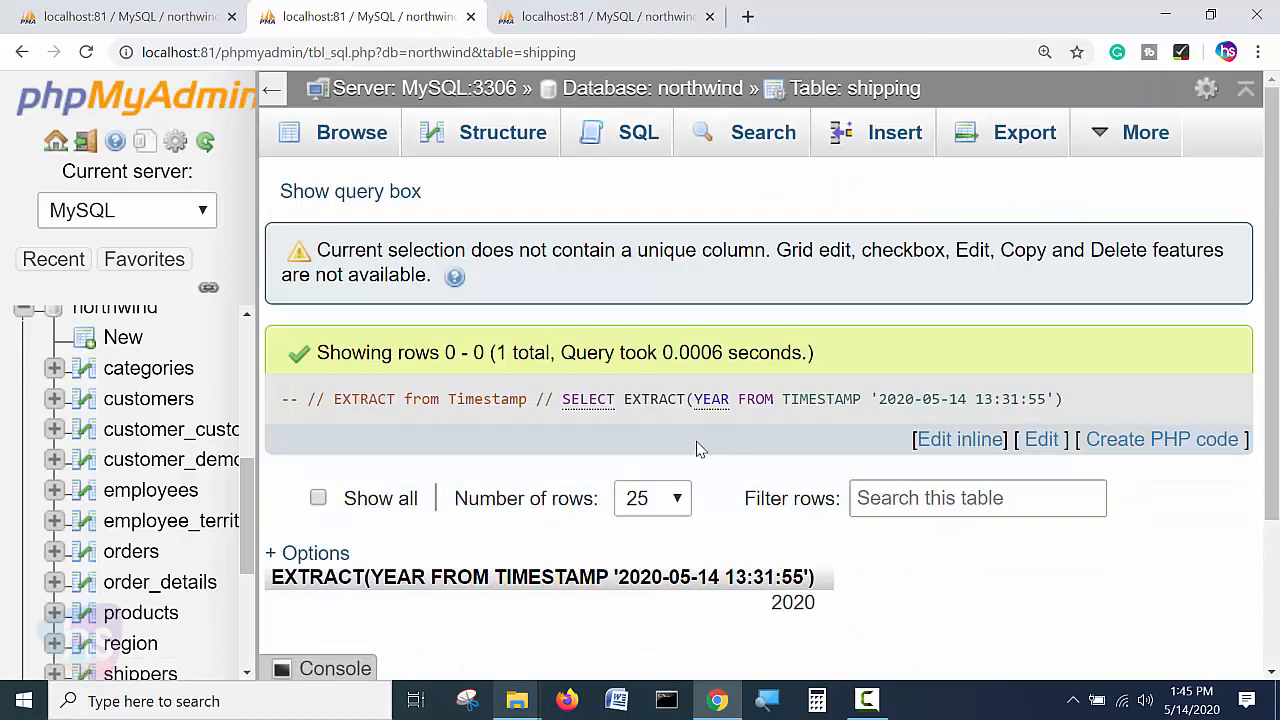
# - Add the alias AS Year to the query
pyautogui.scroll(-3)
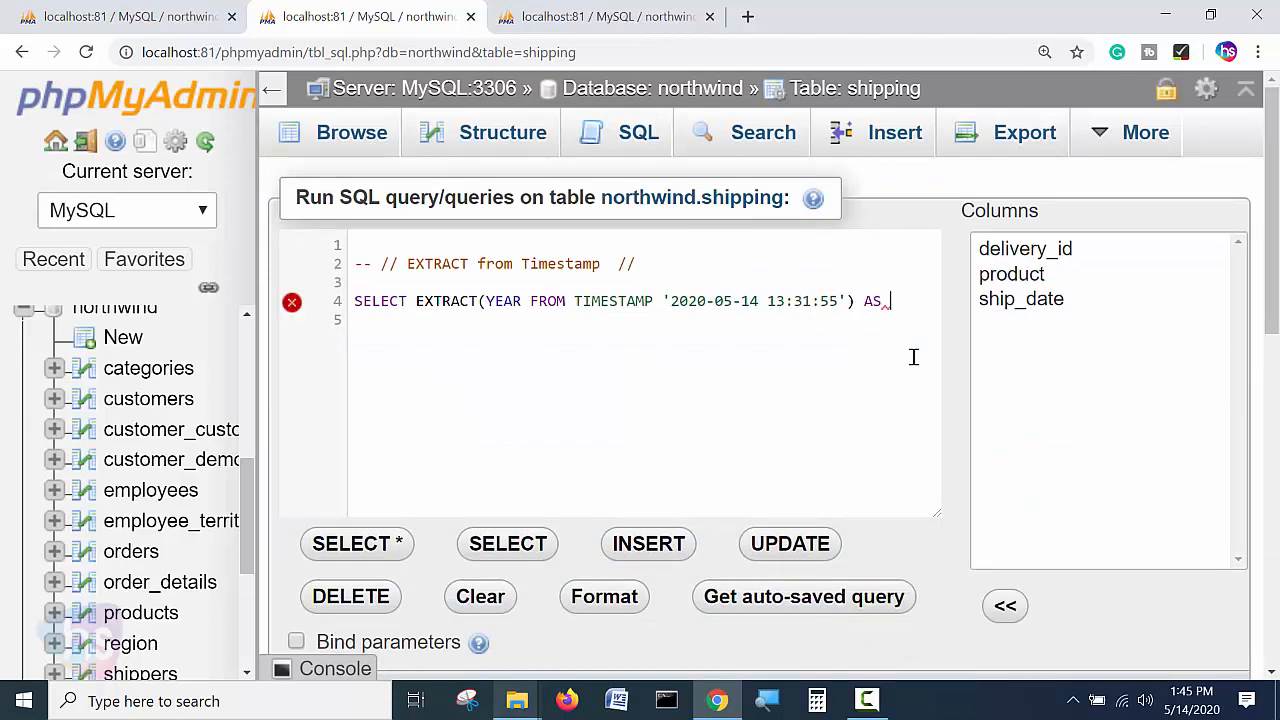
pyautogui.write('Year')
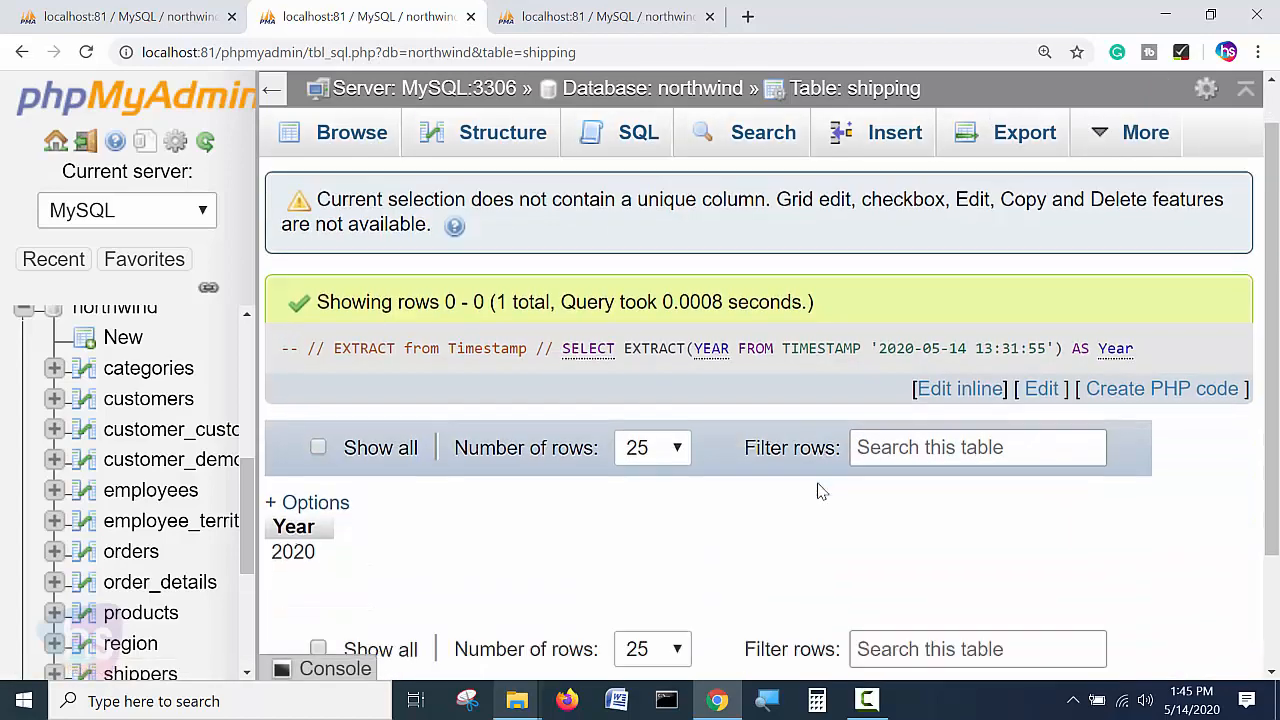
pyautogui.scroll(-3)
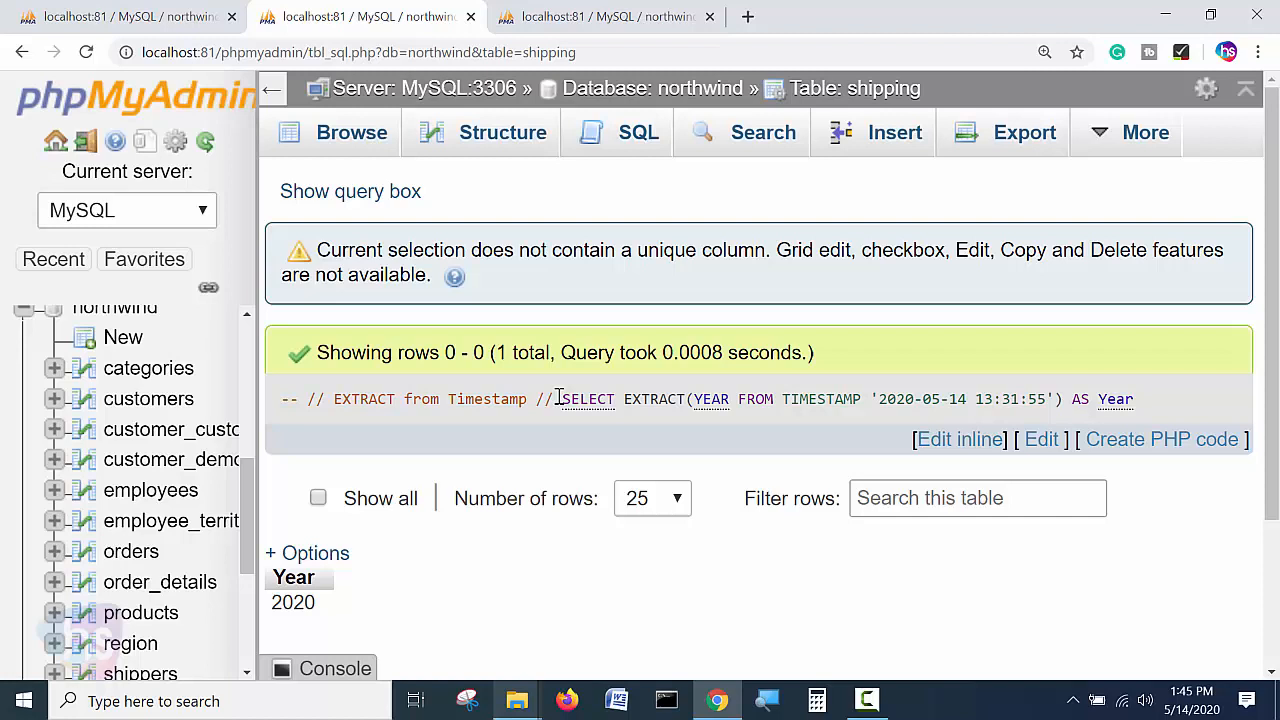
pyautogui.moveTo(561, 399); pyautogui.dragTo(1133, 399)
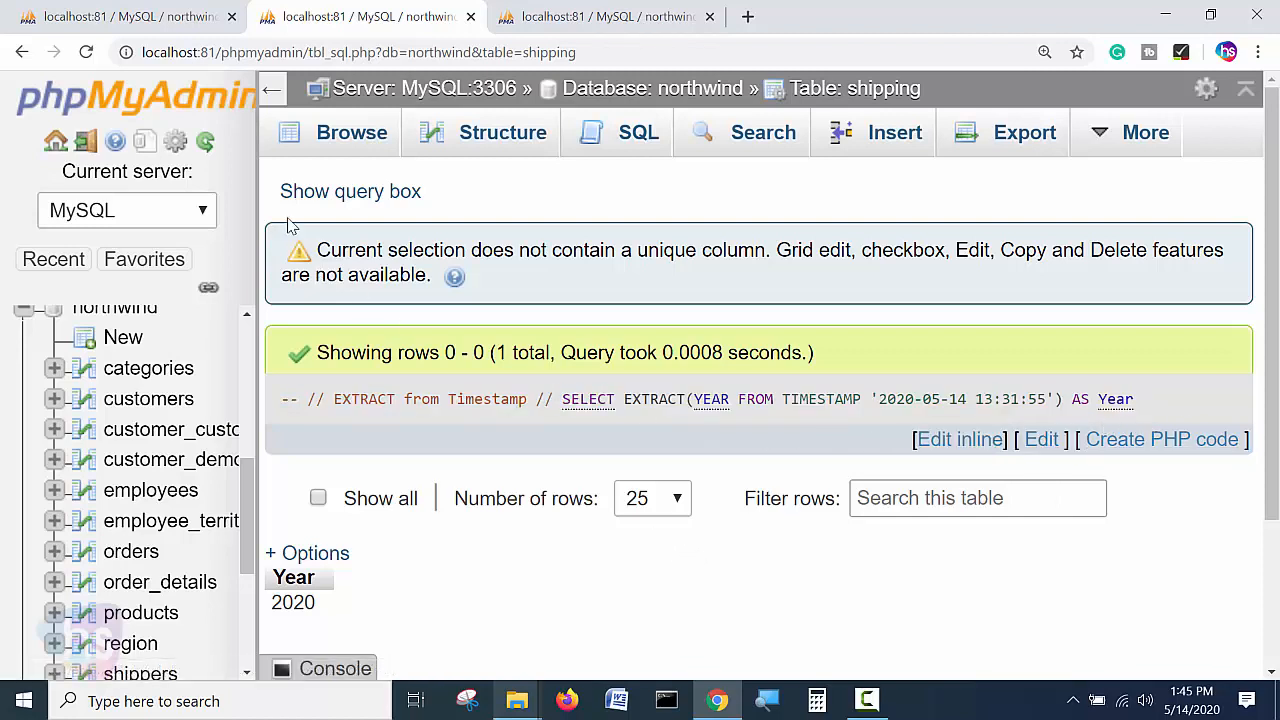
# - Change the query to extract MONTH with the alias Month
pyautogui.click(1042, 439)
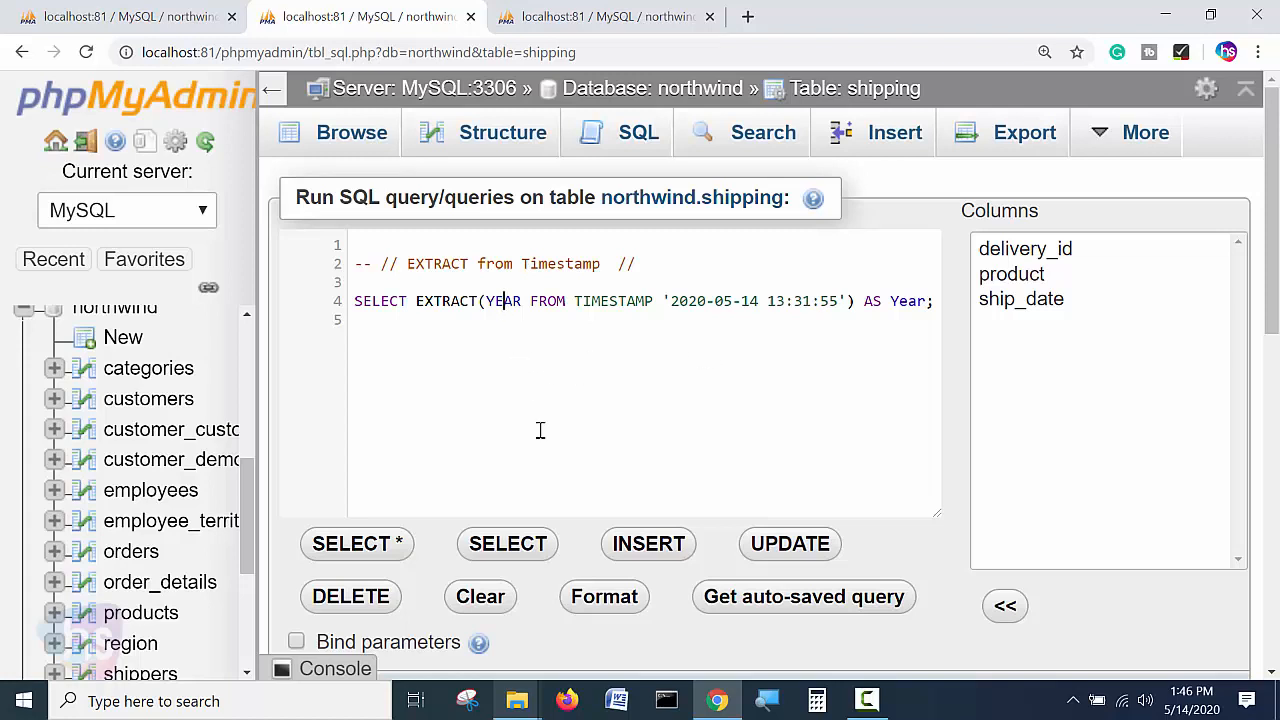
pyautogui.write('Mon')
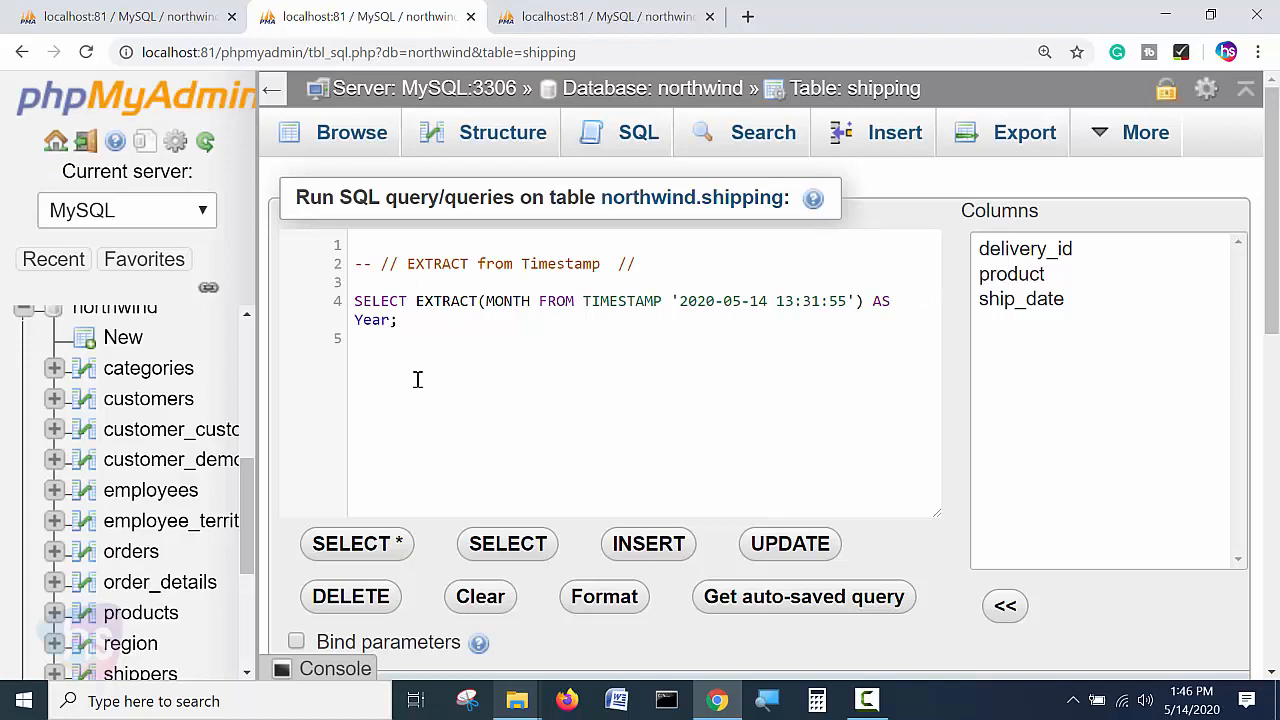
pyautogui.write('Month')
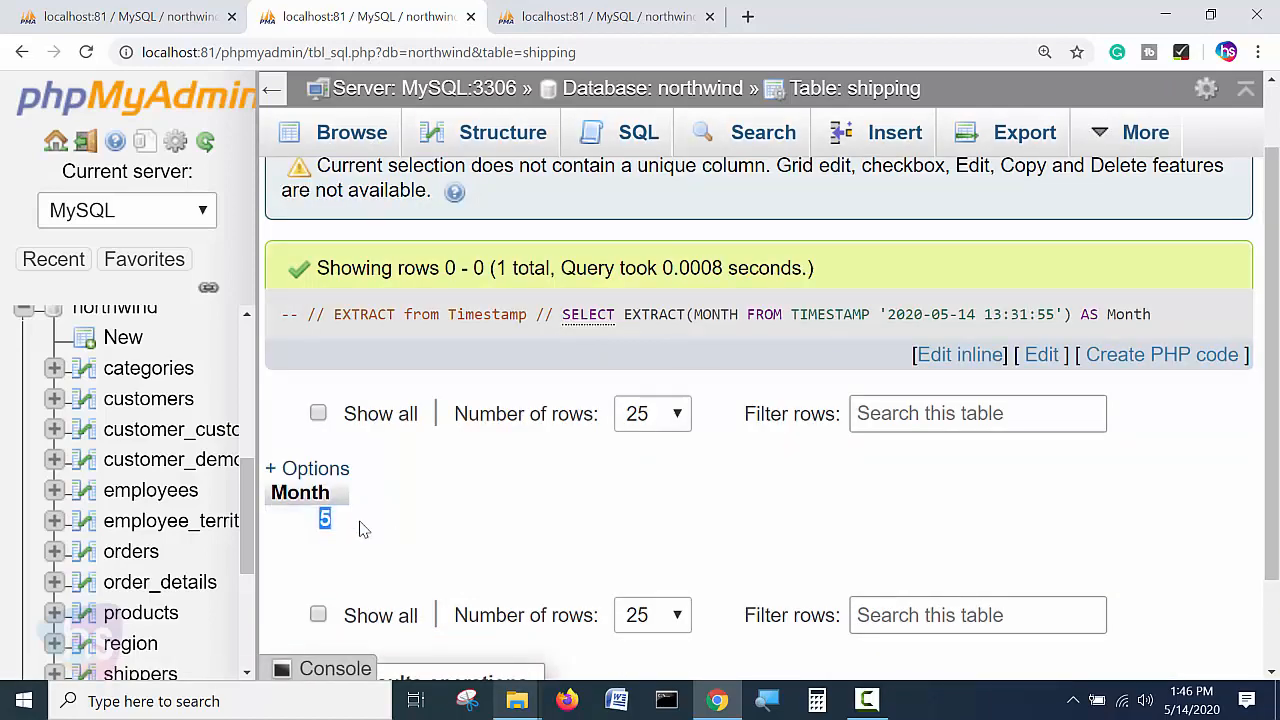
pyautogui.moveTo(447, 557)
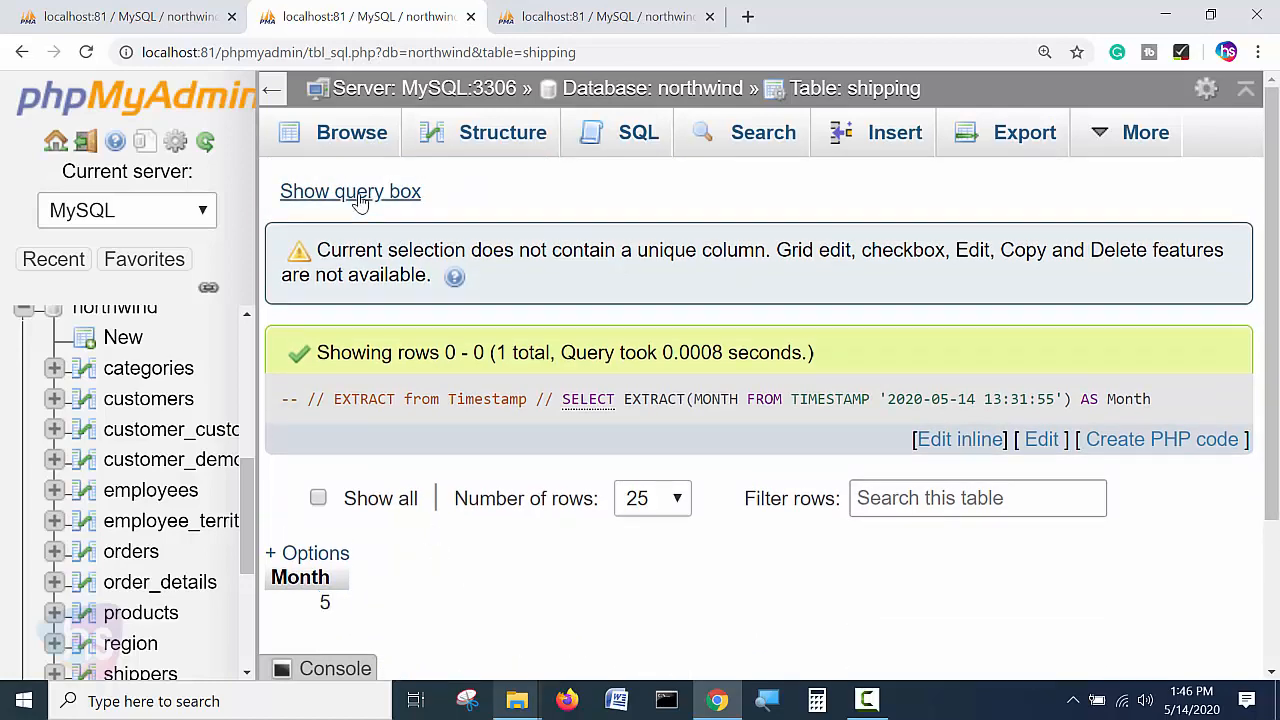
# - Replace the MONTH unit with DAY in the EXTRACT query
pyautogui.click(350, 191)
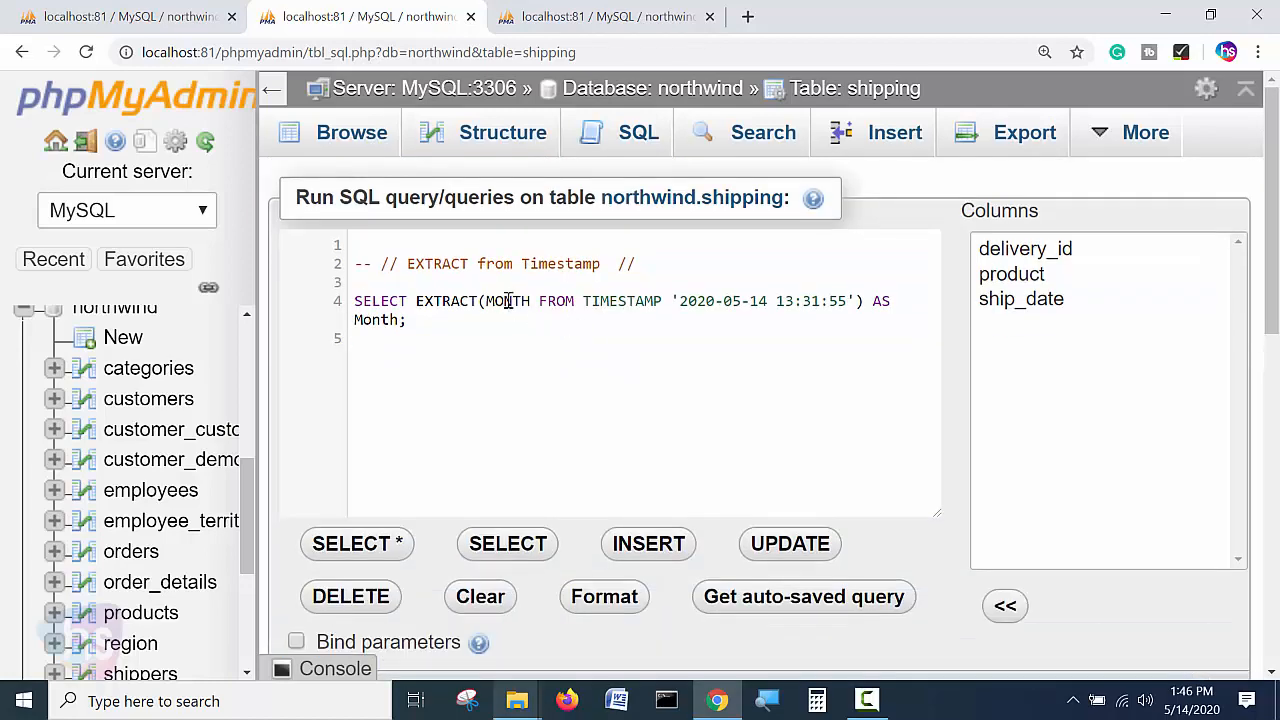
pyautogui.doubleClick(505, 300)
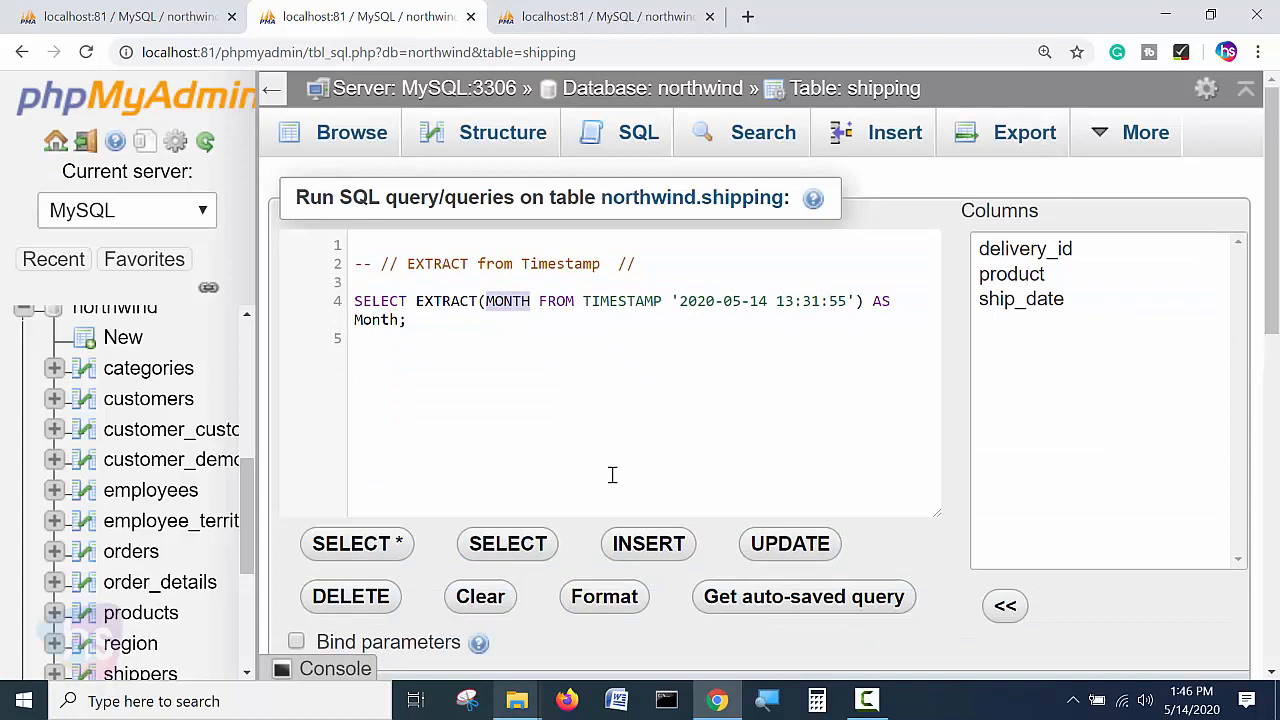
pyautogui.write('DAY')
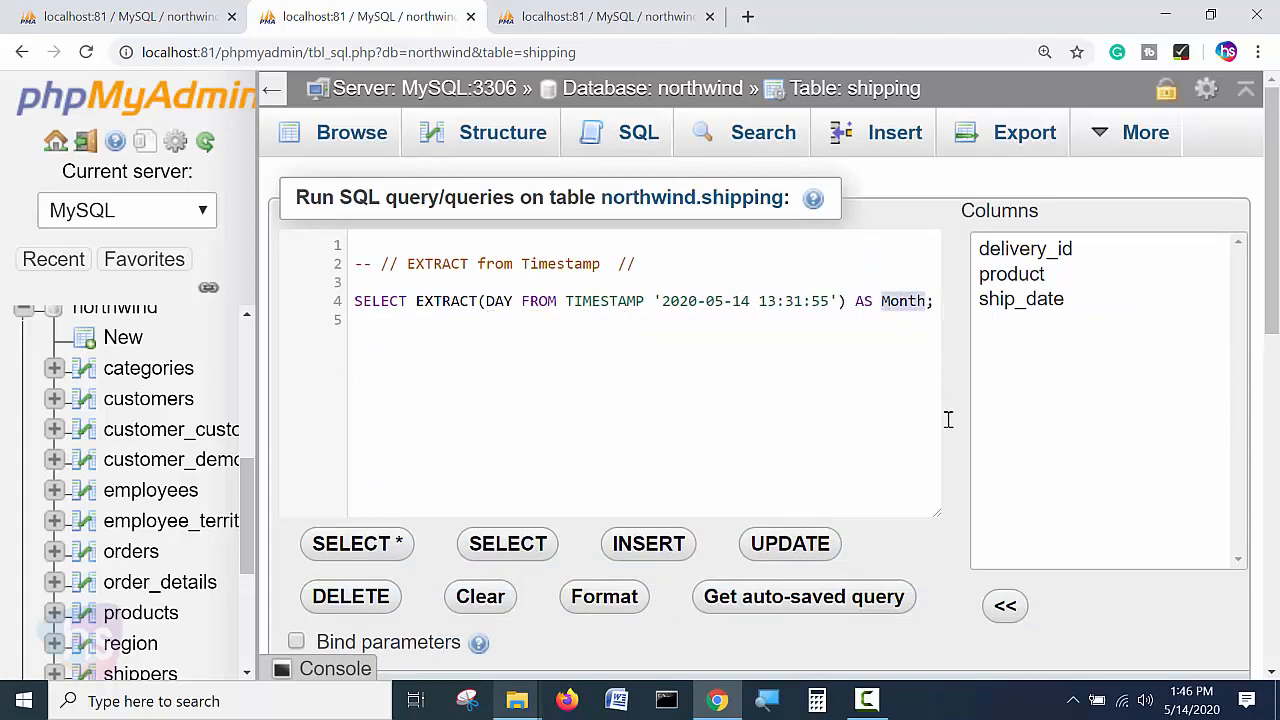
pyautogui.write('DAY')
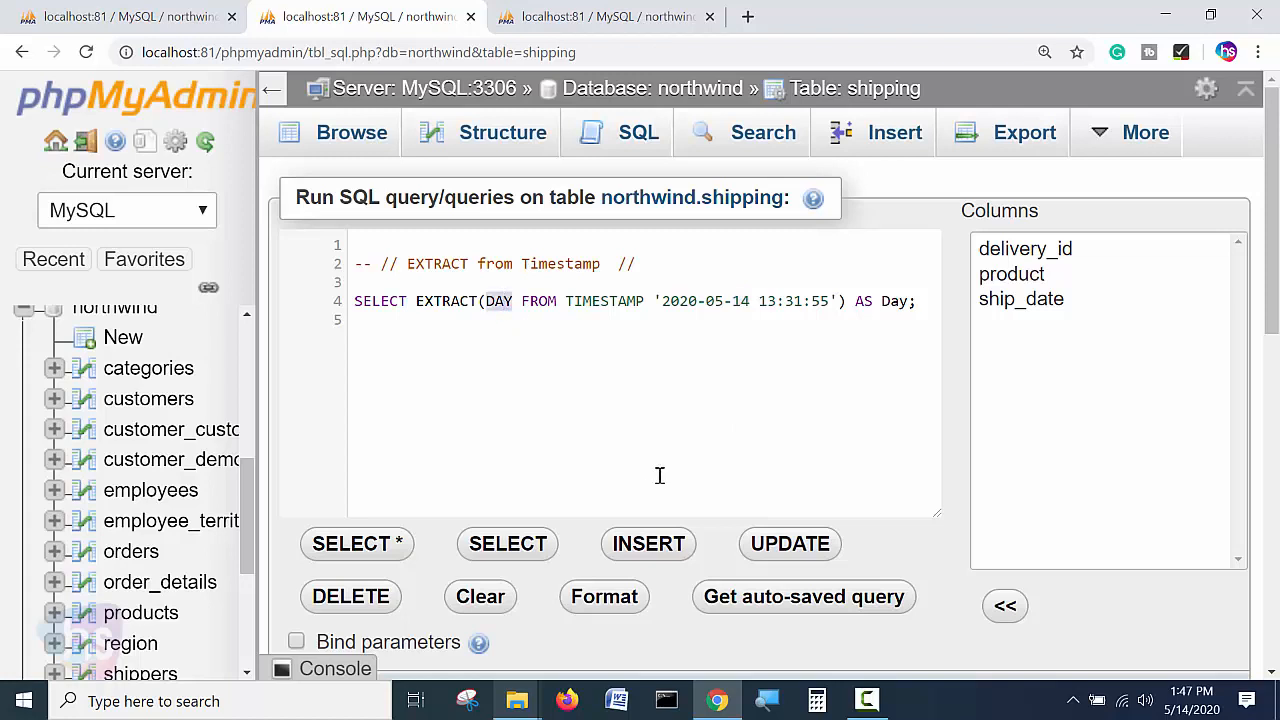
pyautogui.moveTo(763, 301)
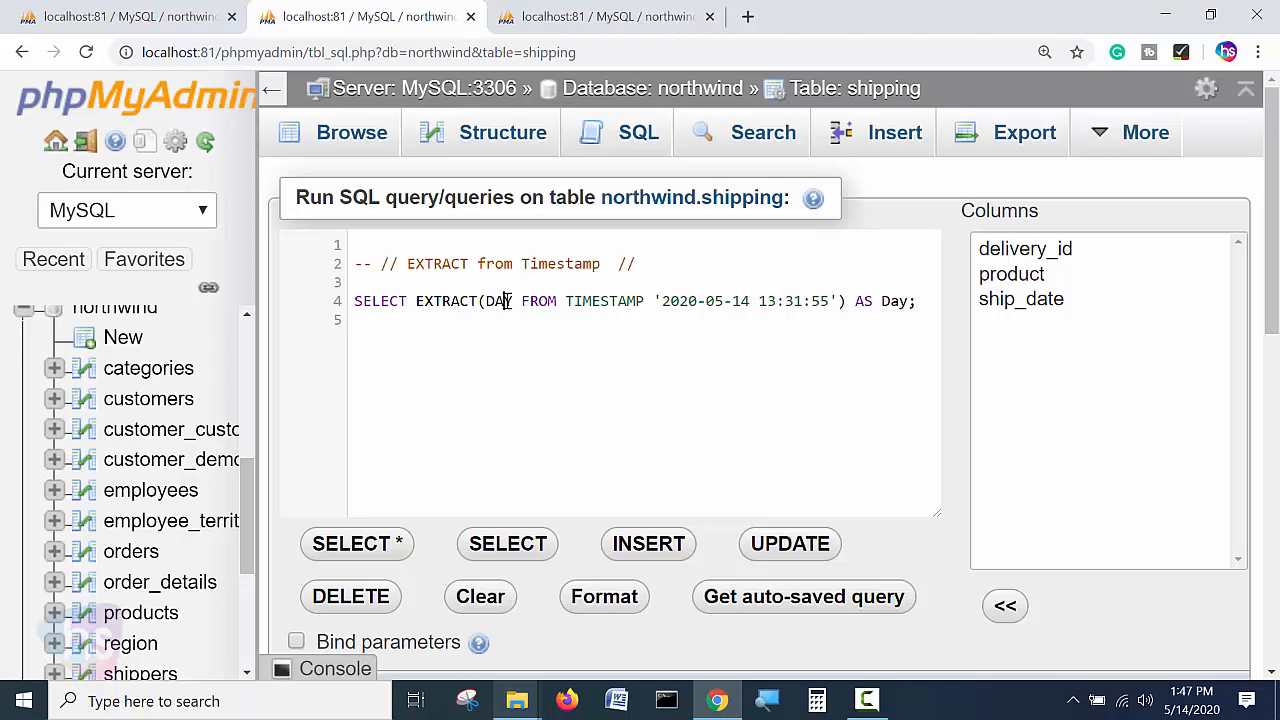
# - Change the unit to HOUR with the alias Hour
pyautogui.write('HOUR')
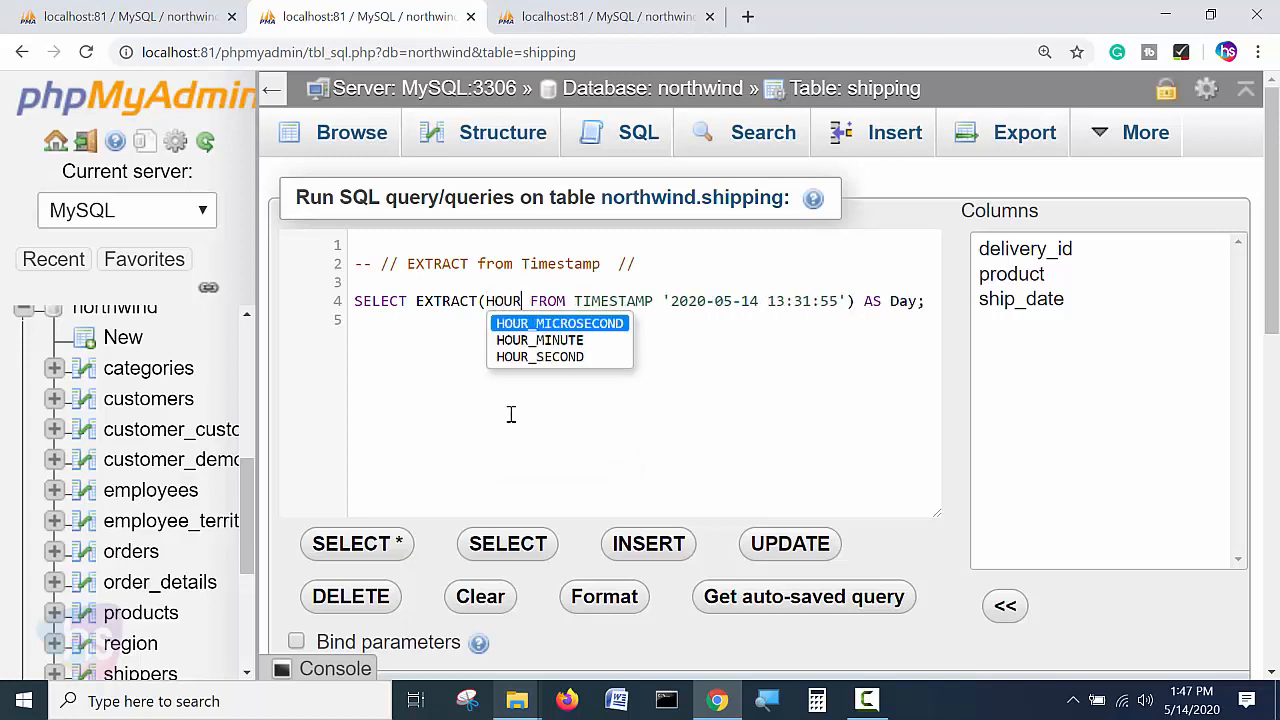
pyautogui.click(892, 382)
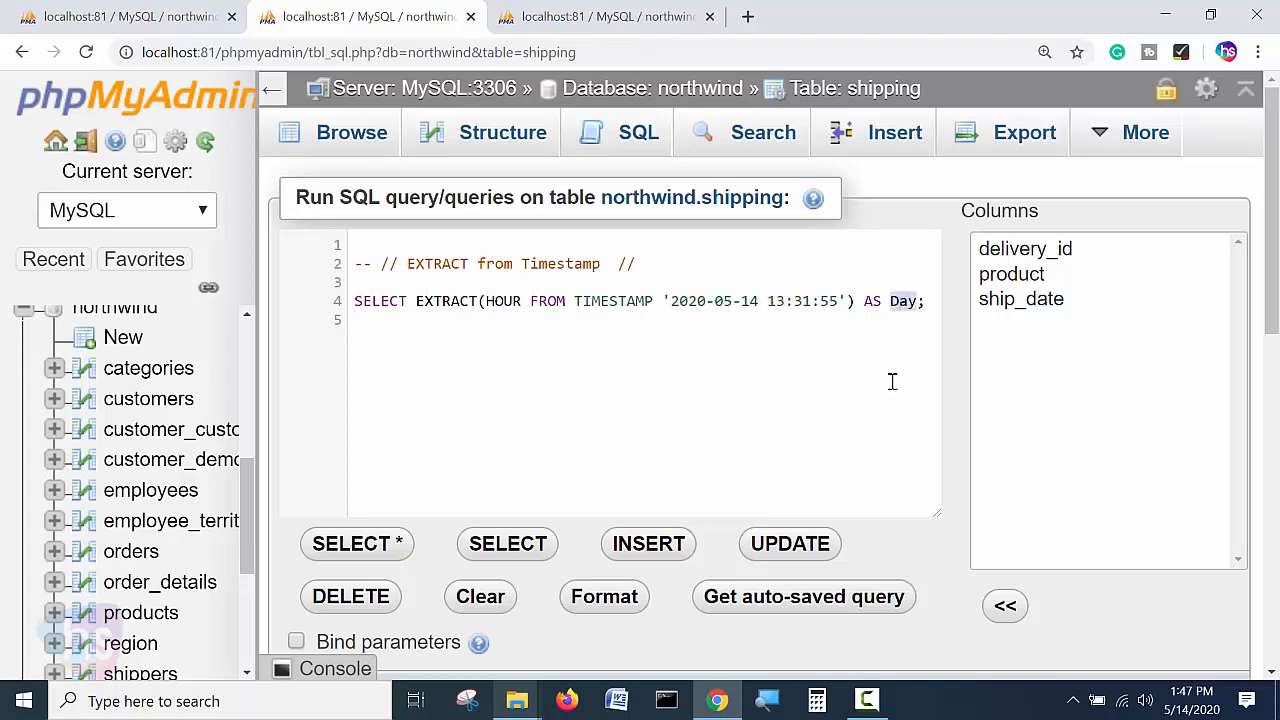
pyautogui.write('Hour')
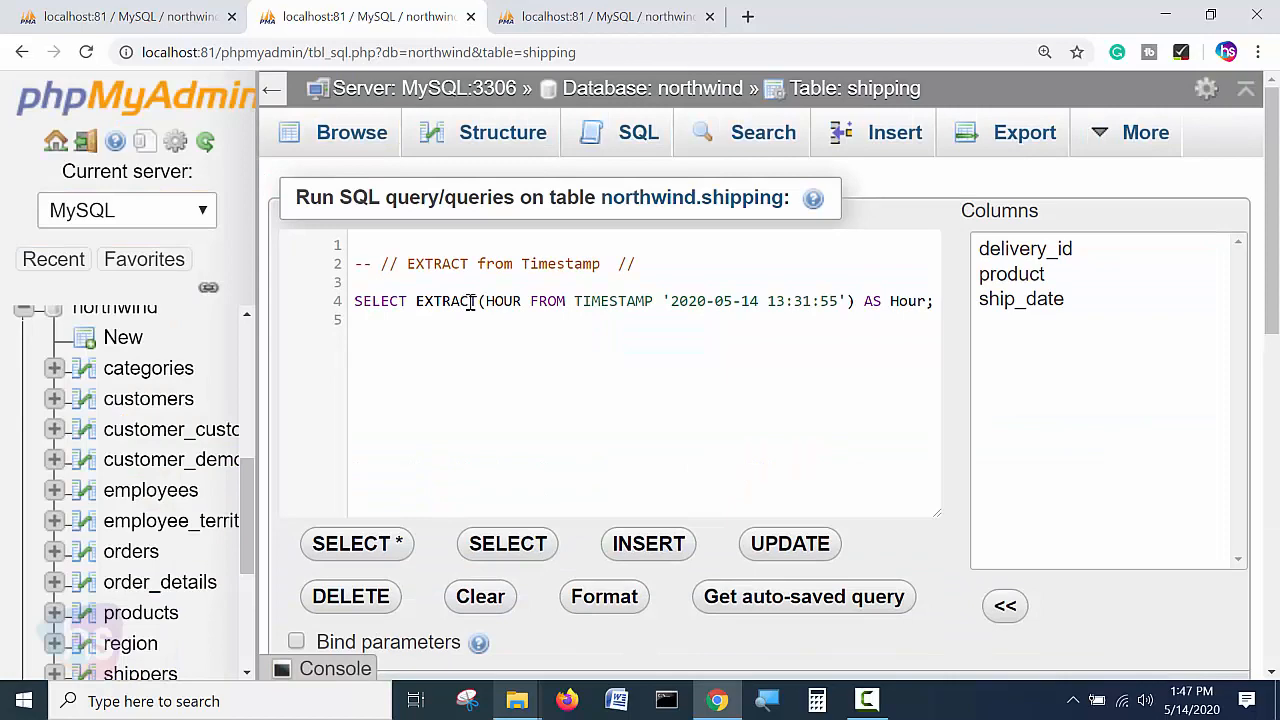
# - Switch the unit to MINUTES with alias Mint and run it, returning 31
pyautogui.doubleClick(501, 301)
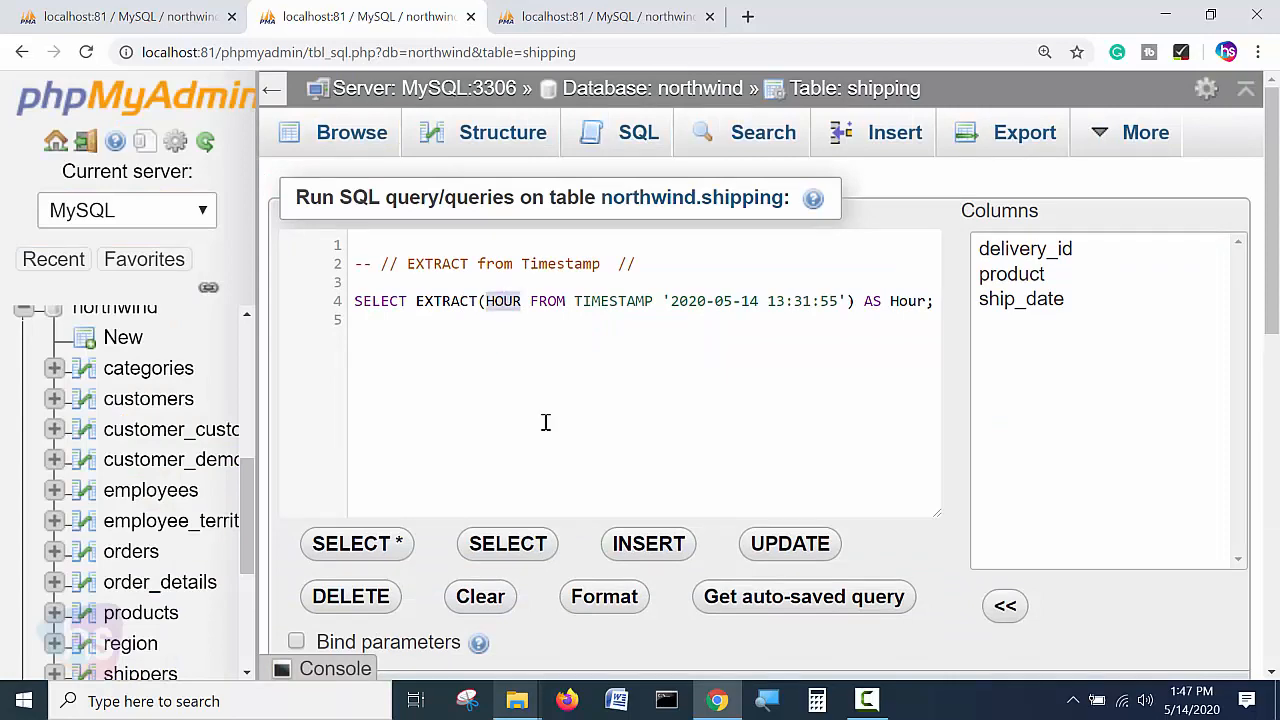
pyautogui.write('MINUTES')
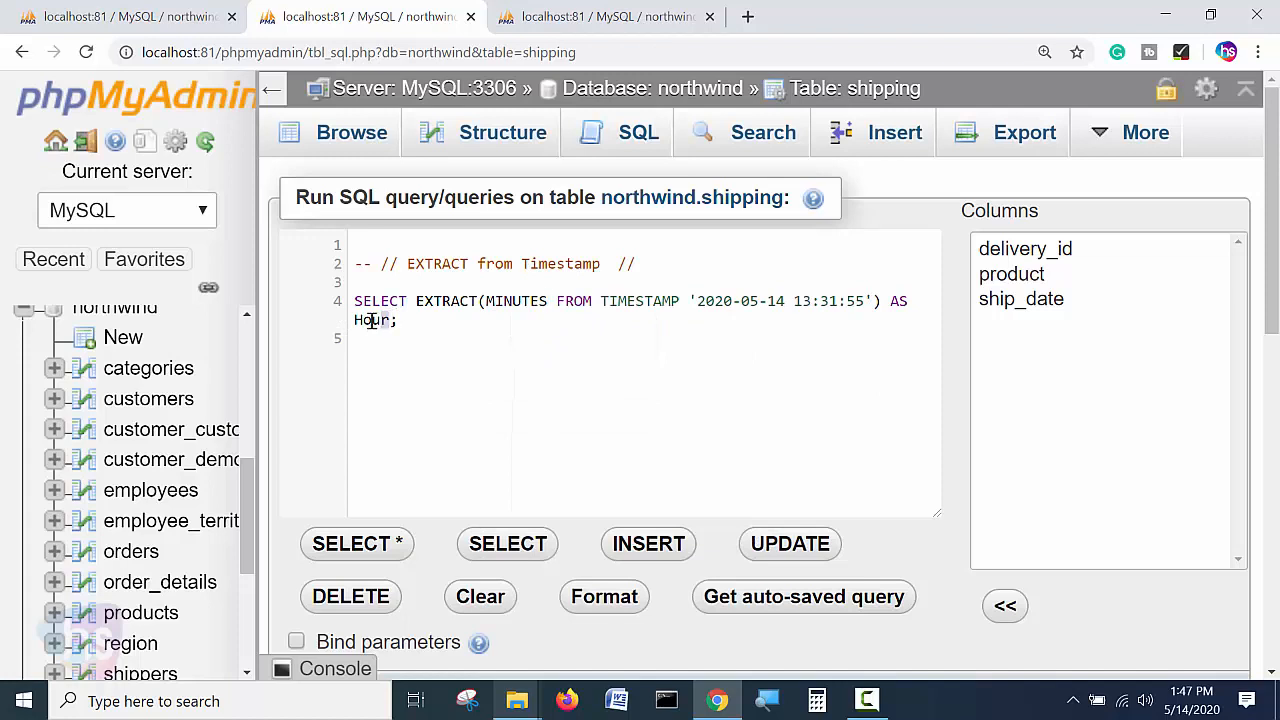
pyautogui.write('Mint')
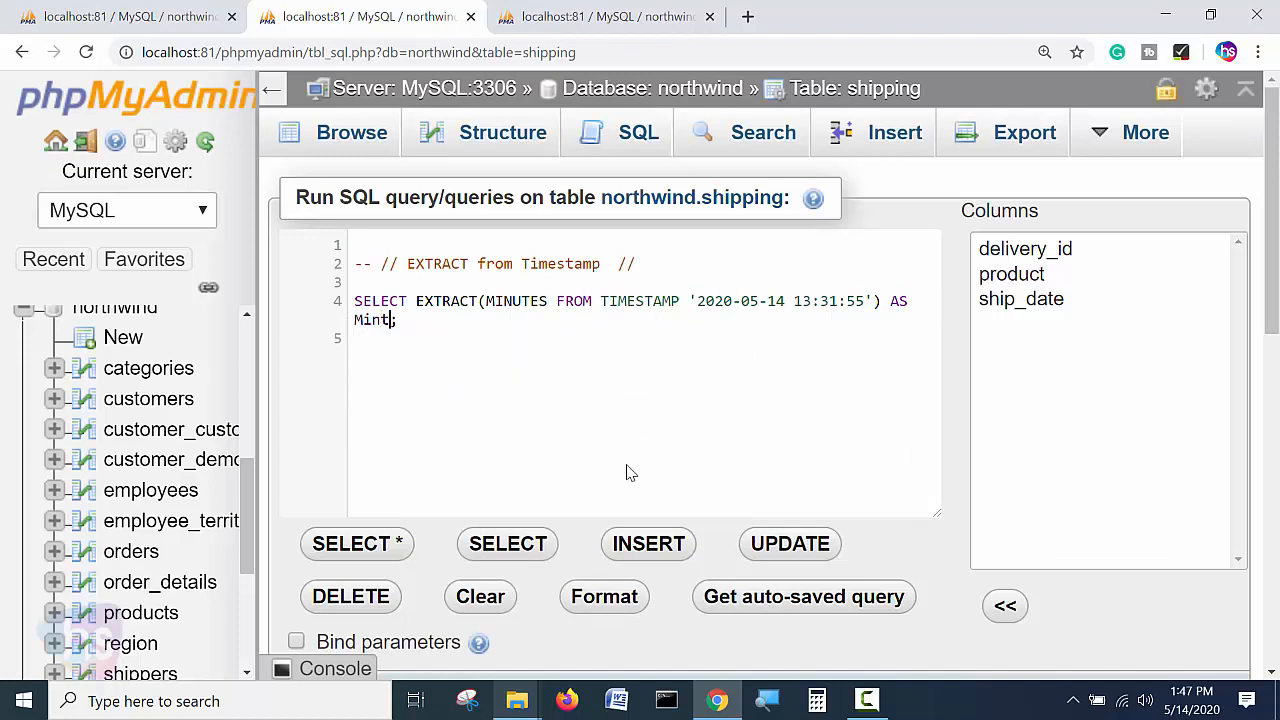
pyautogui.click(1191, 511)
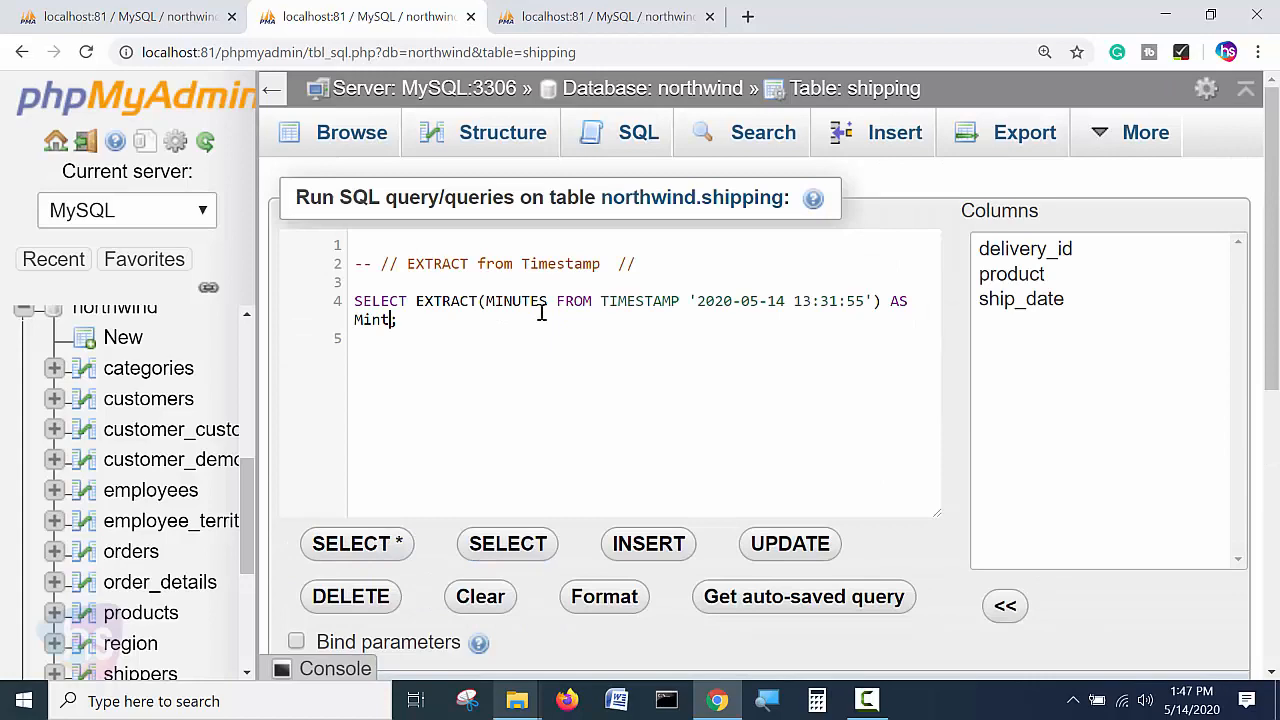
pyautogui.click(356, 544)
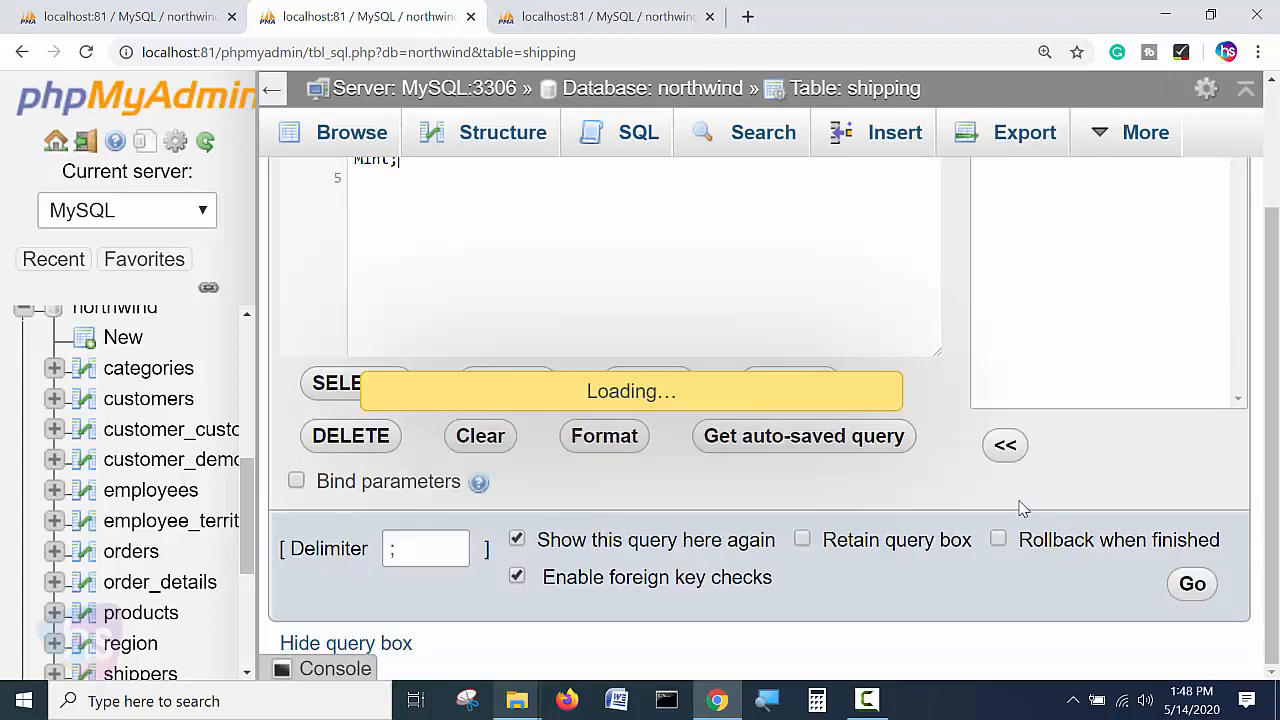
pyautogui.click(1192, 584)
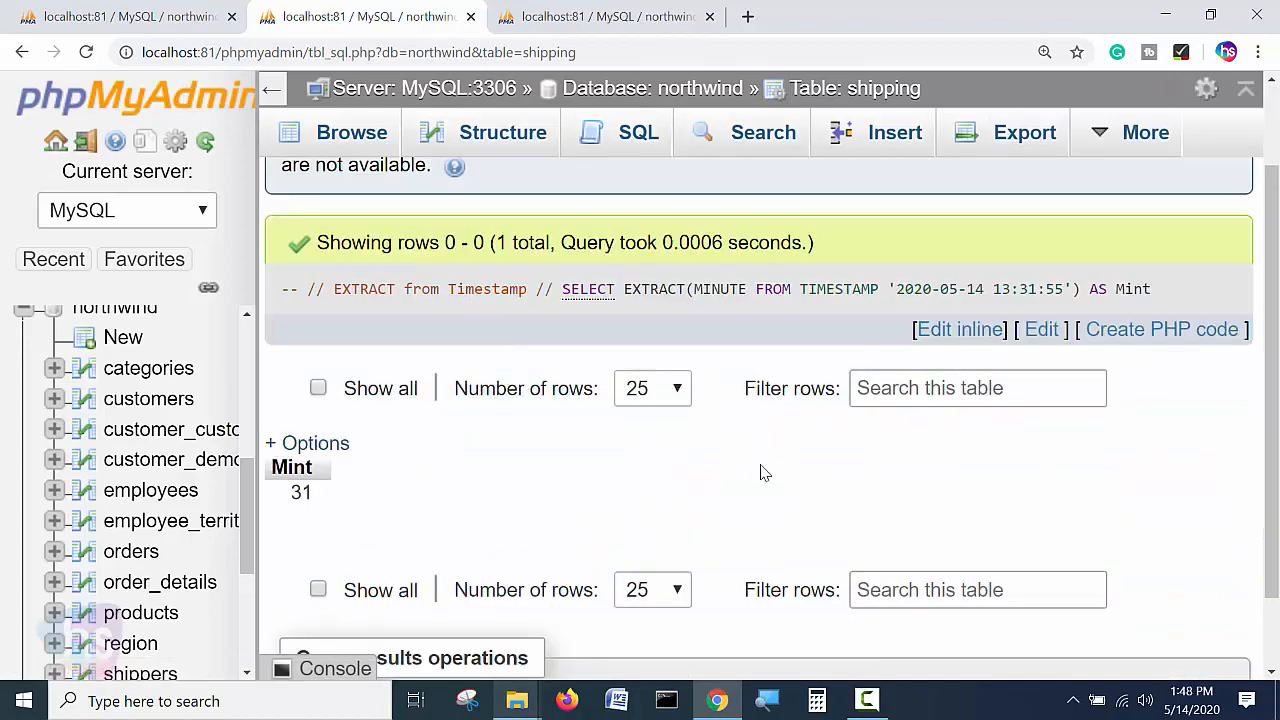
pyautogui.scroll(3)
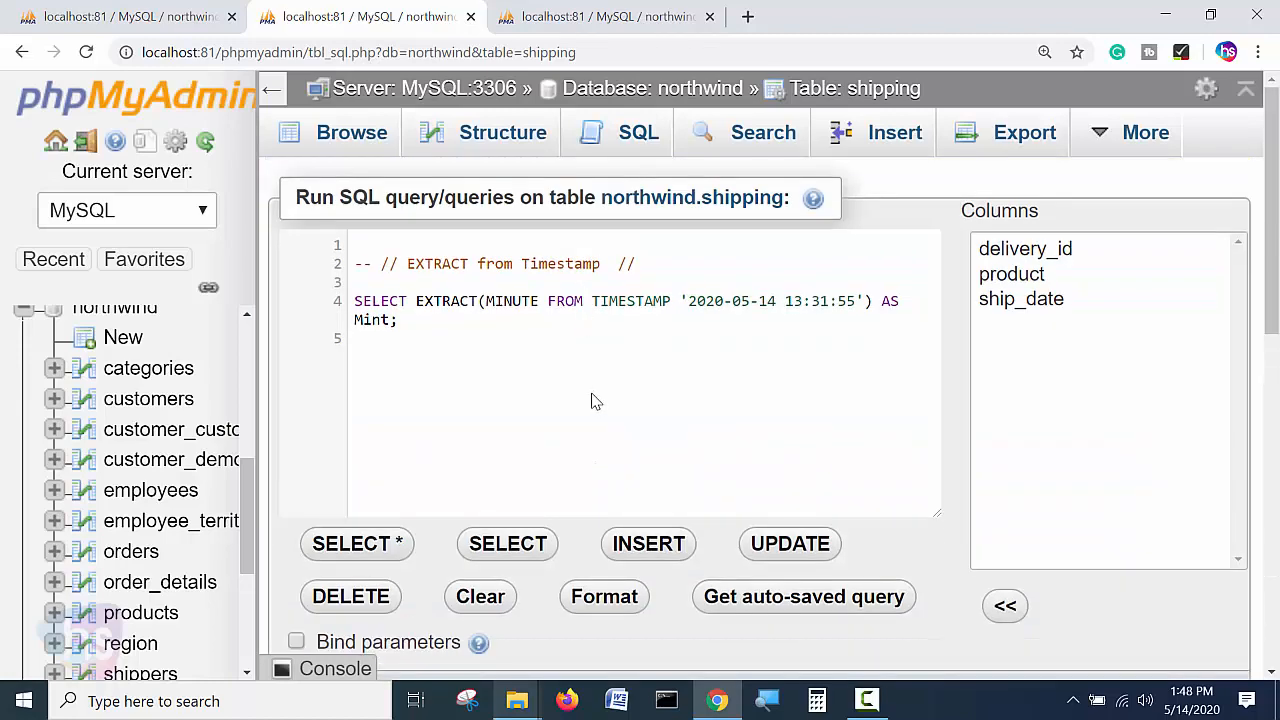
# - Replace MINUTE with SECOND and set the alias to Sec, returning 55
pyautogui.doubleClick(513, 301)
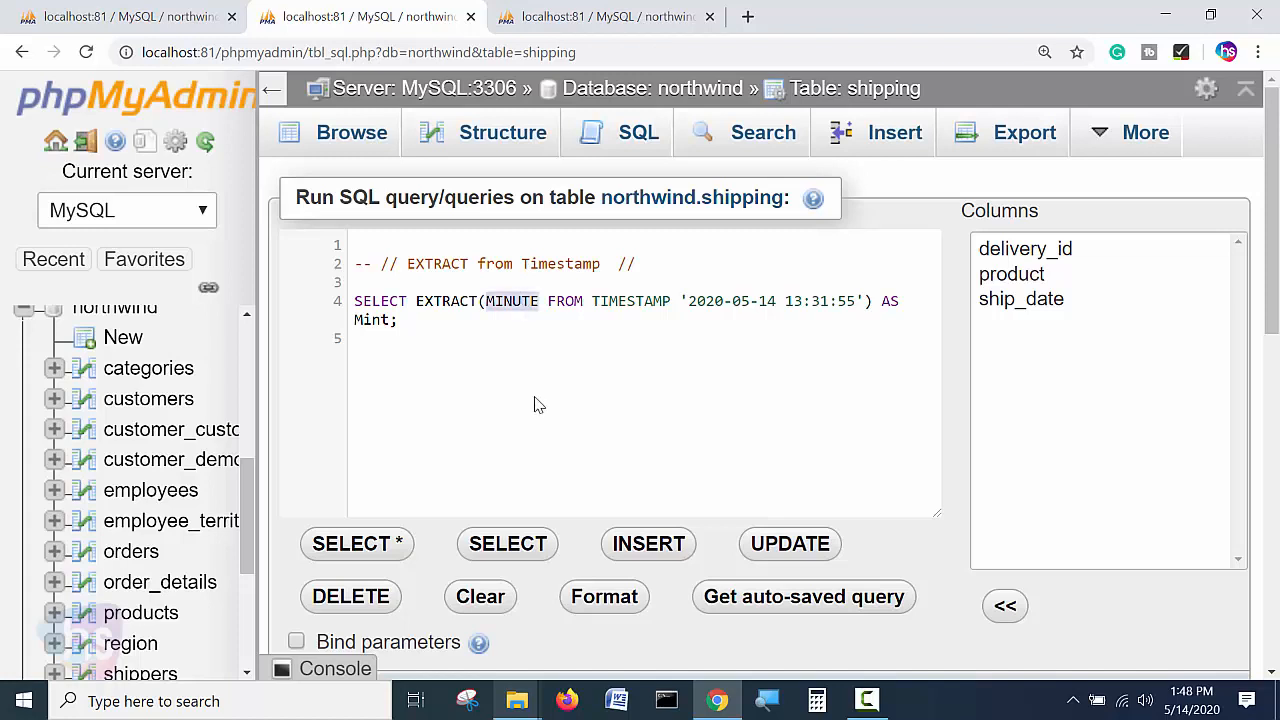
pyautogui.write('second')
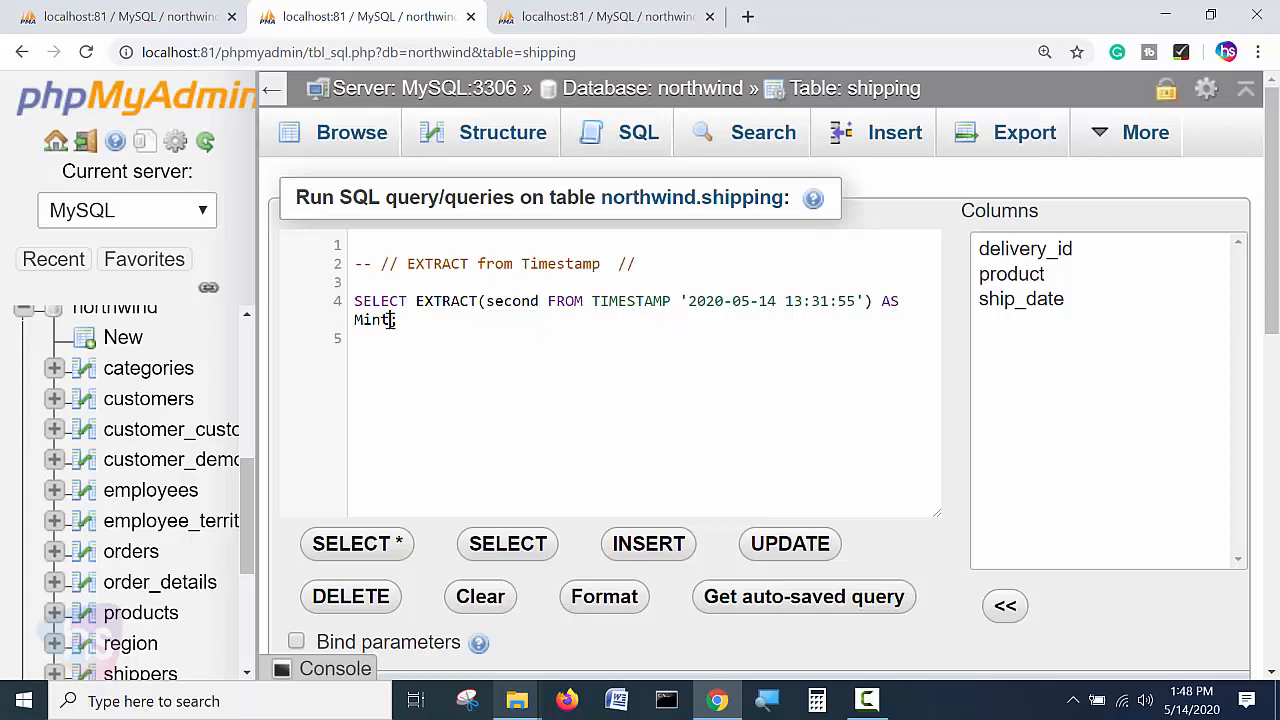
pyautogui.write('Se')
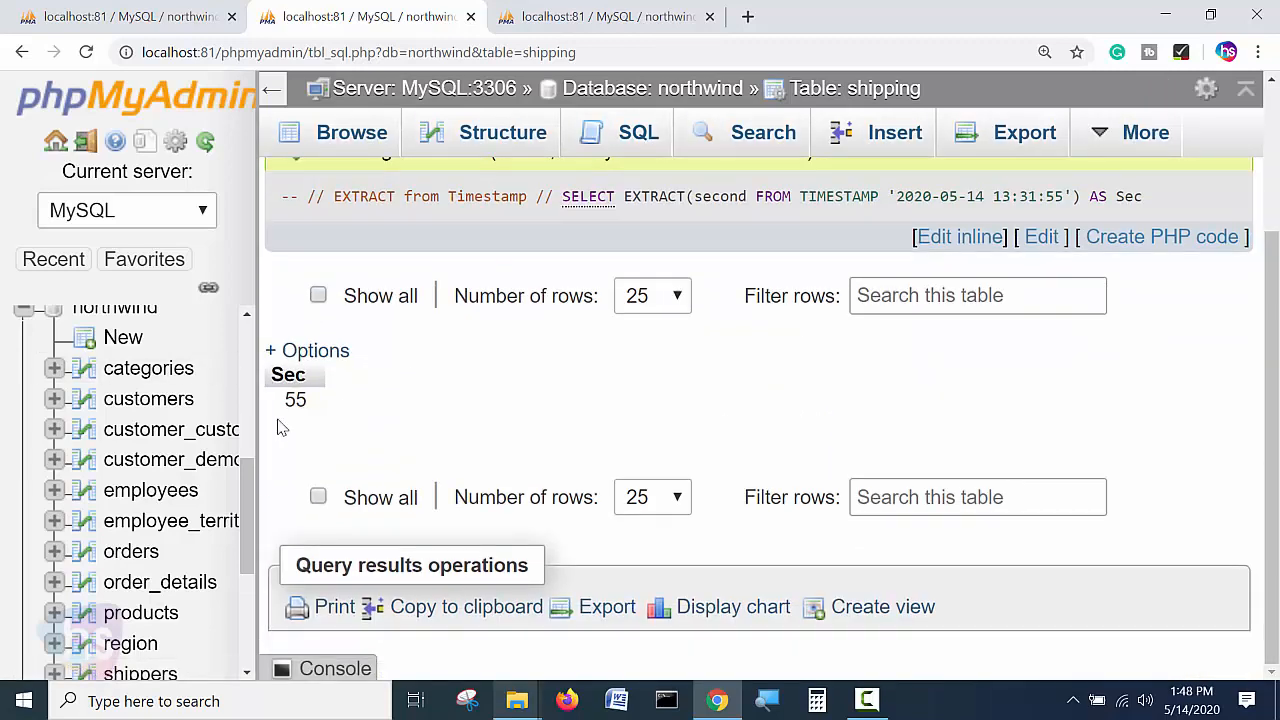
pyautogui.moveTo(575, 447)
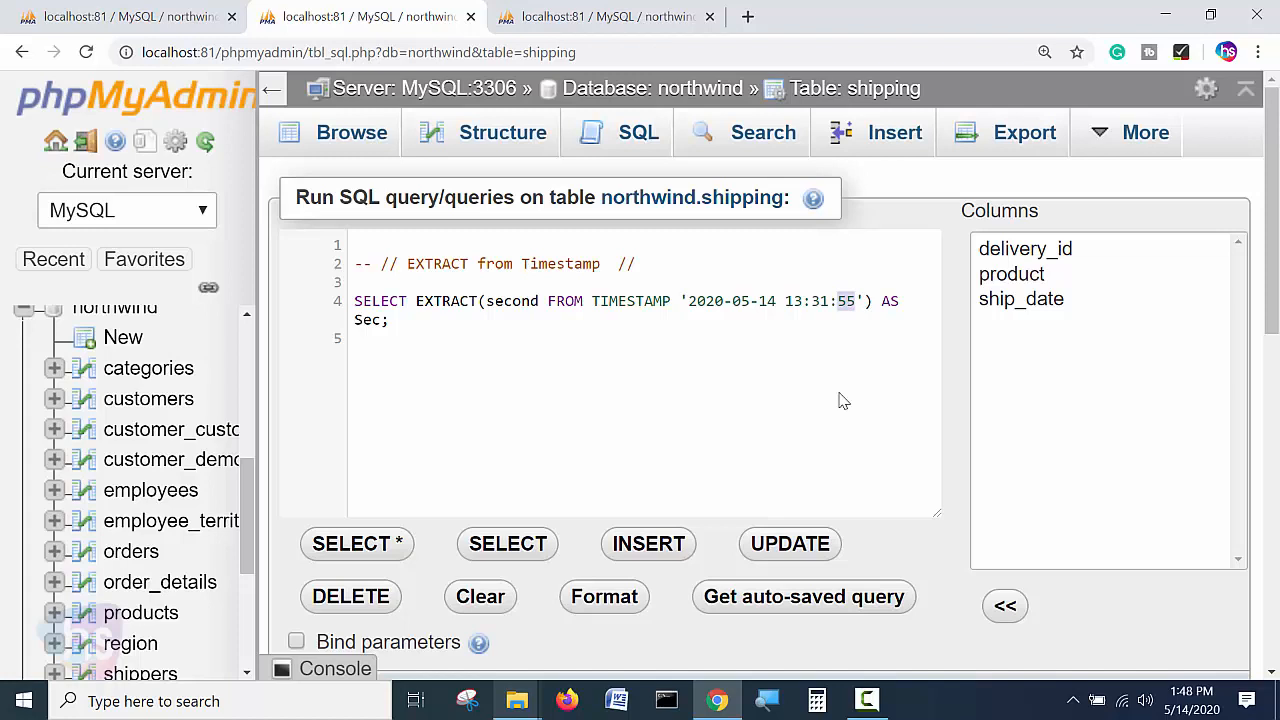
pyautogui.moveTo(778, 378)
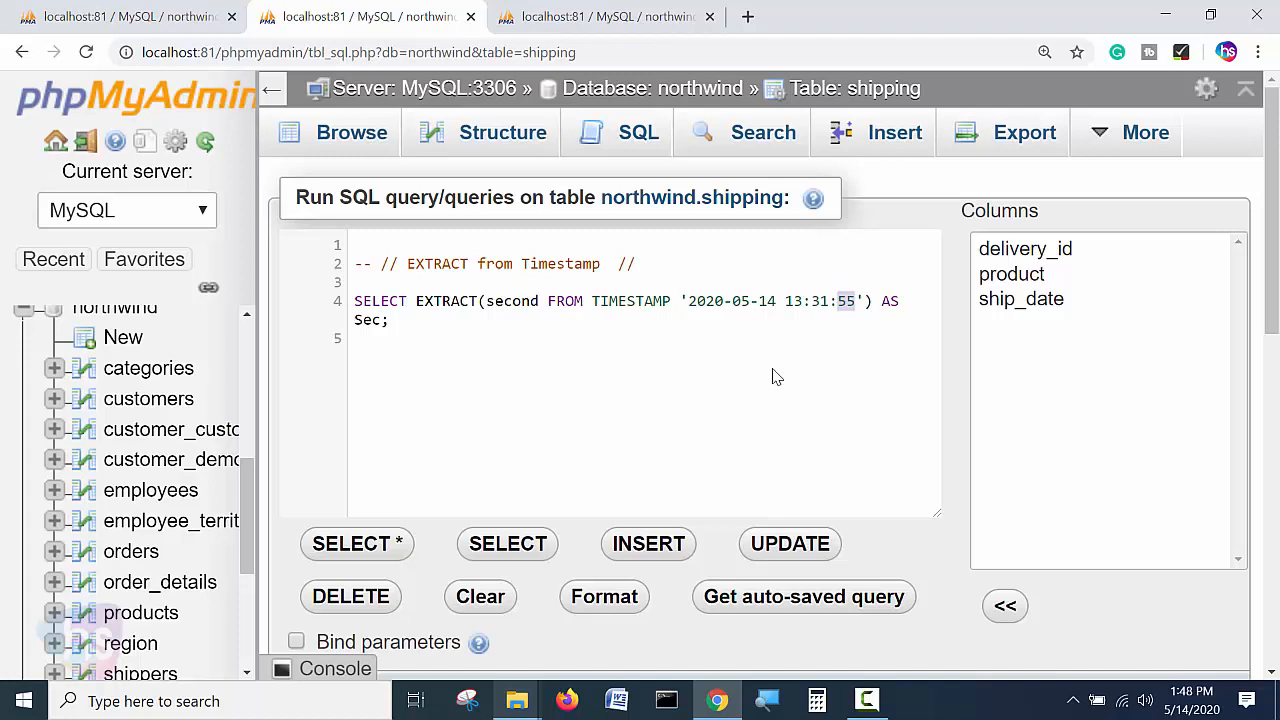
pyautogui.scroll(-3)
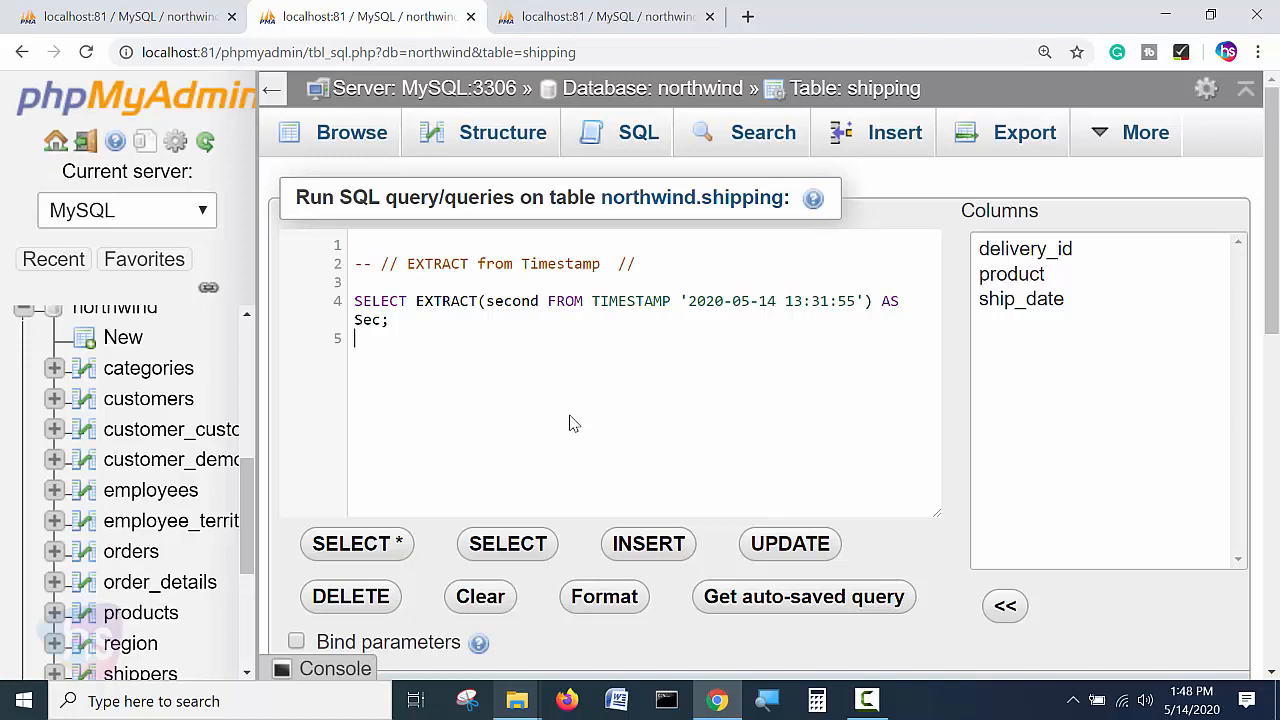
pyautogui.moveTo(528, 382)
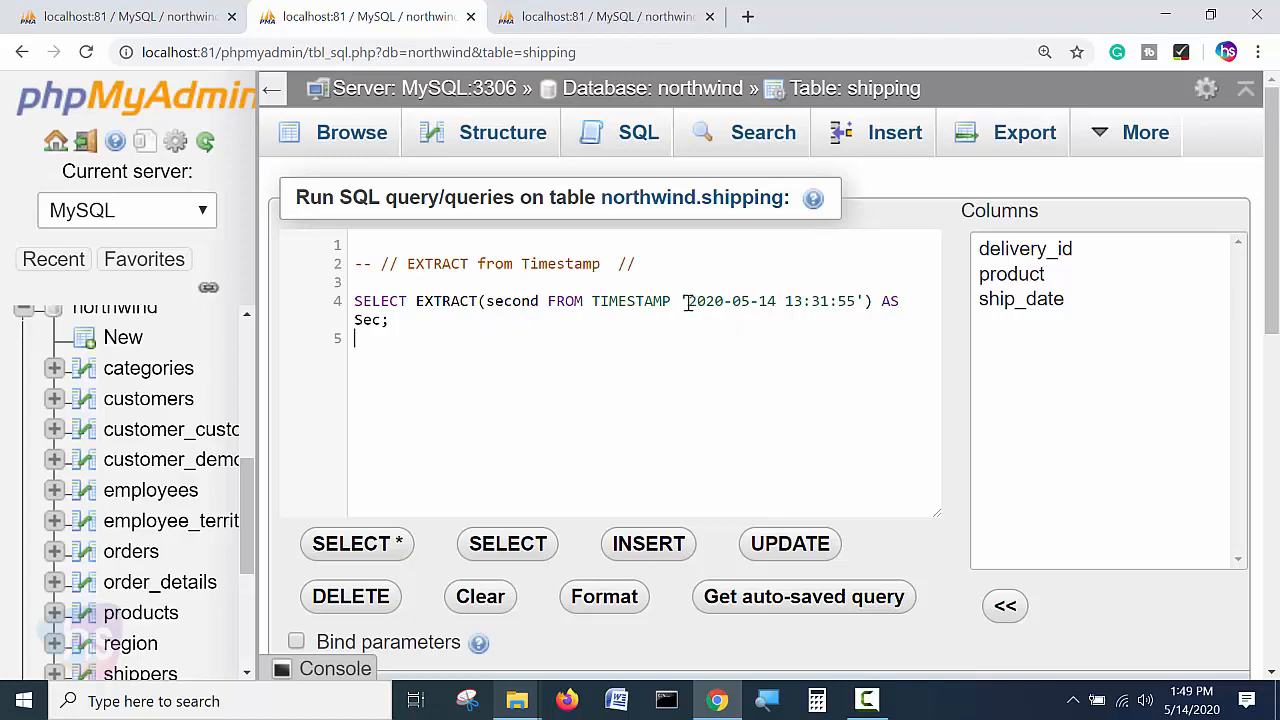
pyautogui.doubleClick(728, 301)
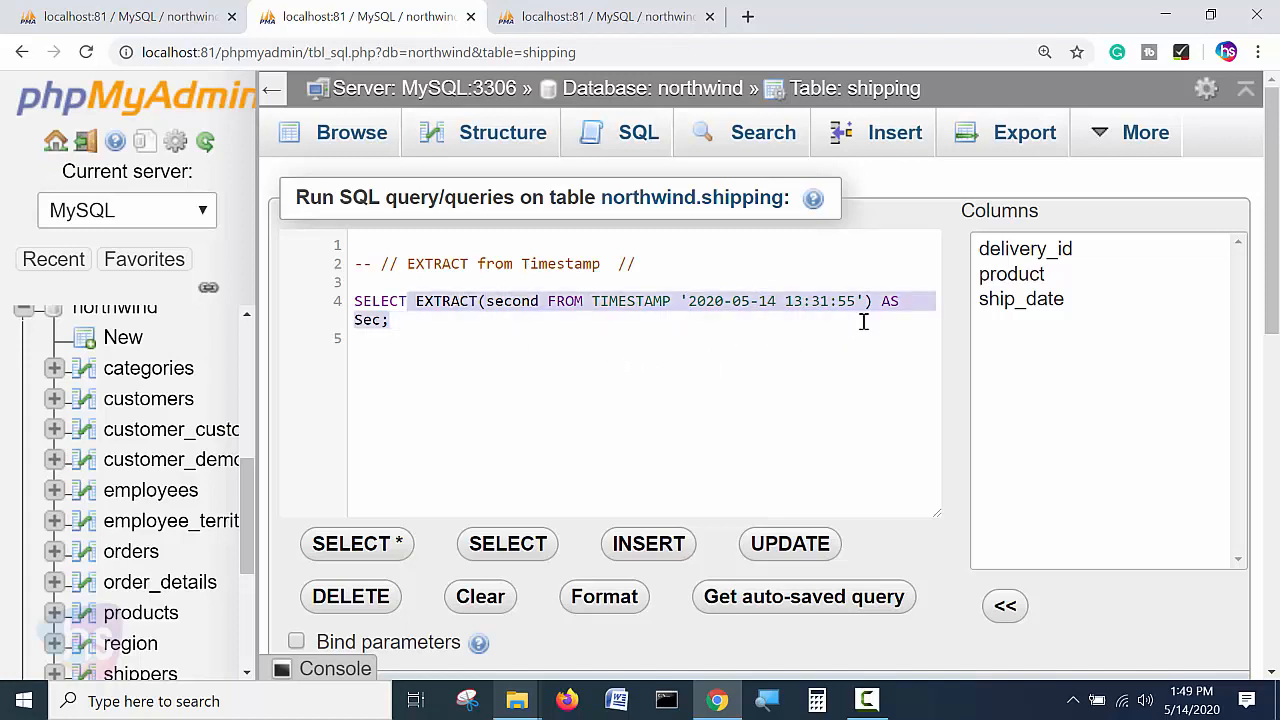
pyautogui.click(390, 319)
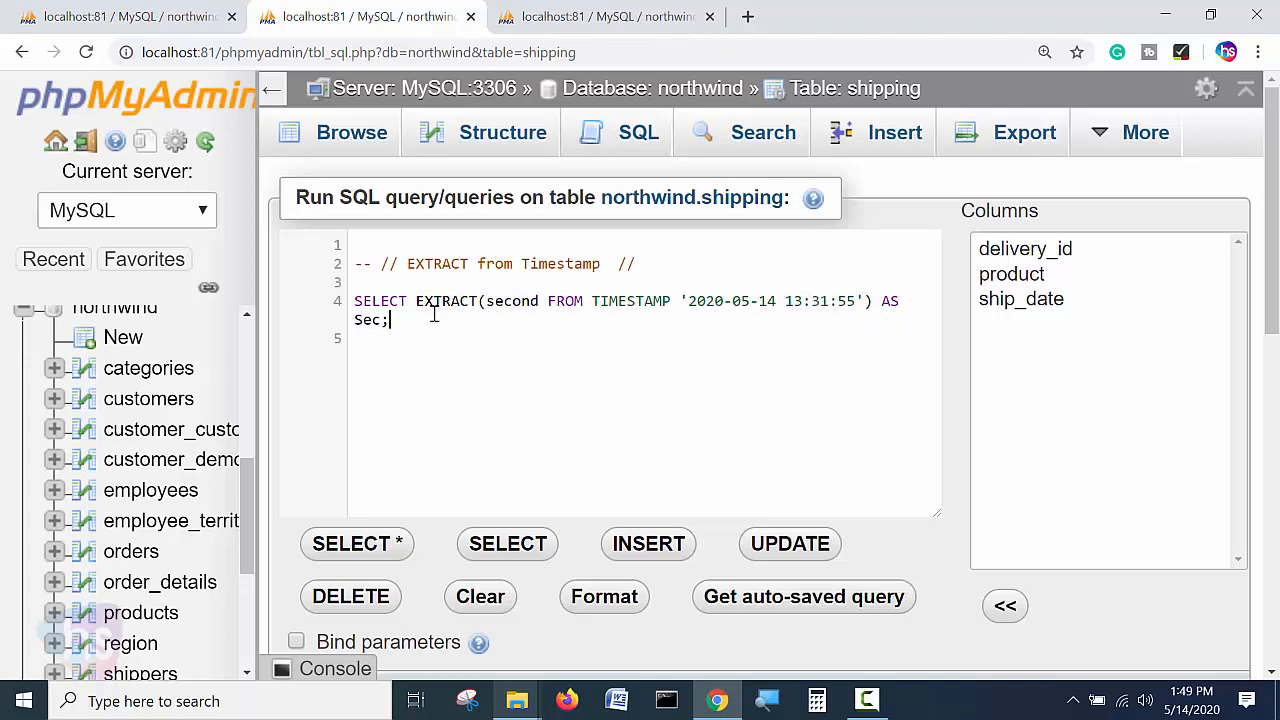
pyautogui.moveTo(461, 338)
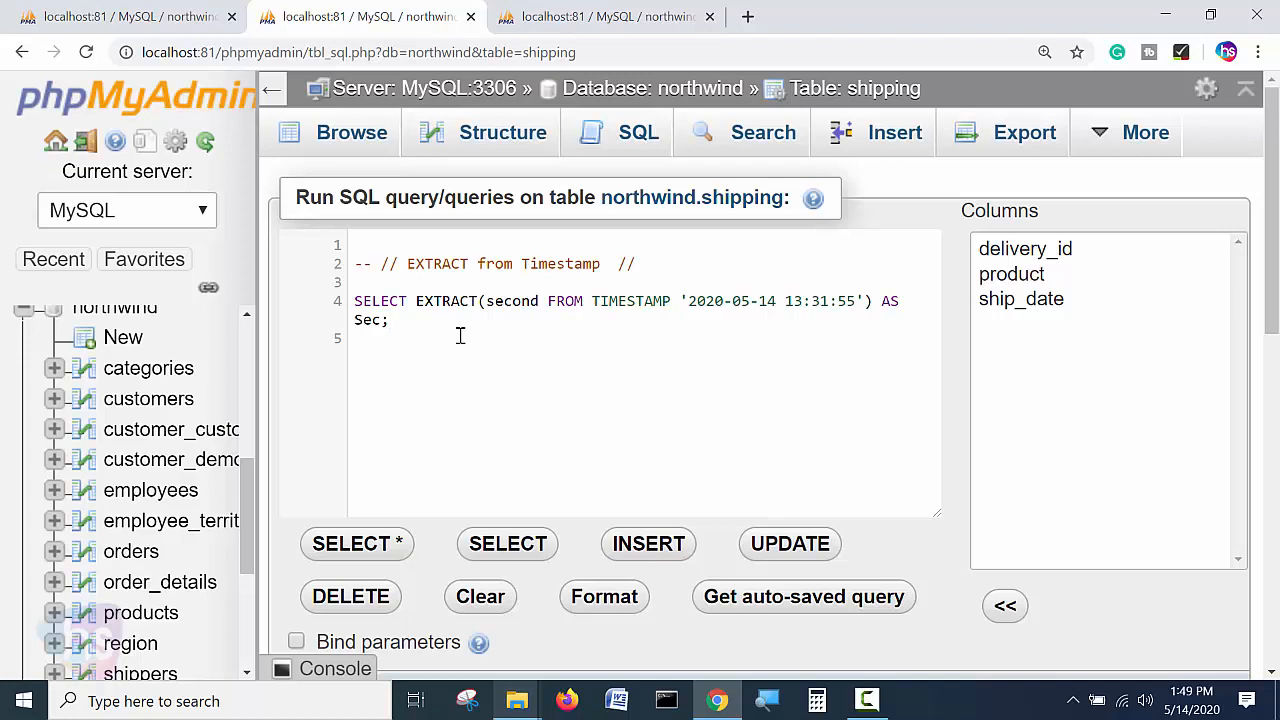
pyautogui.click(391, 319)
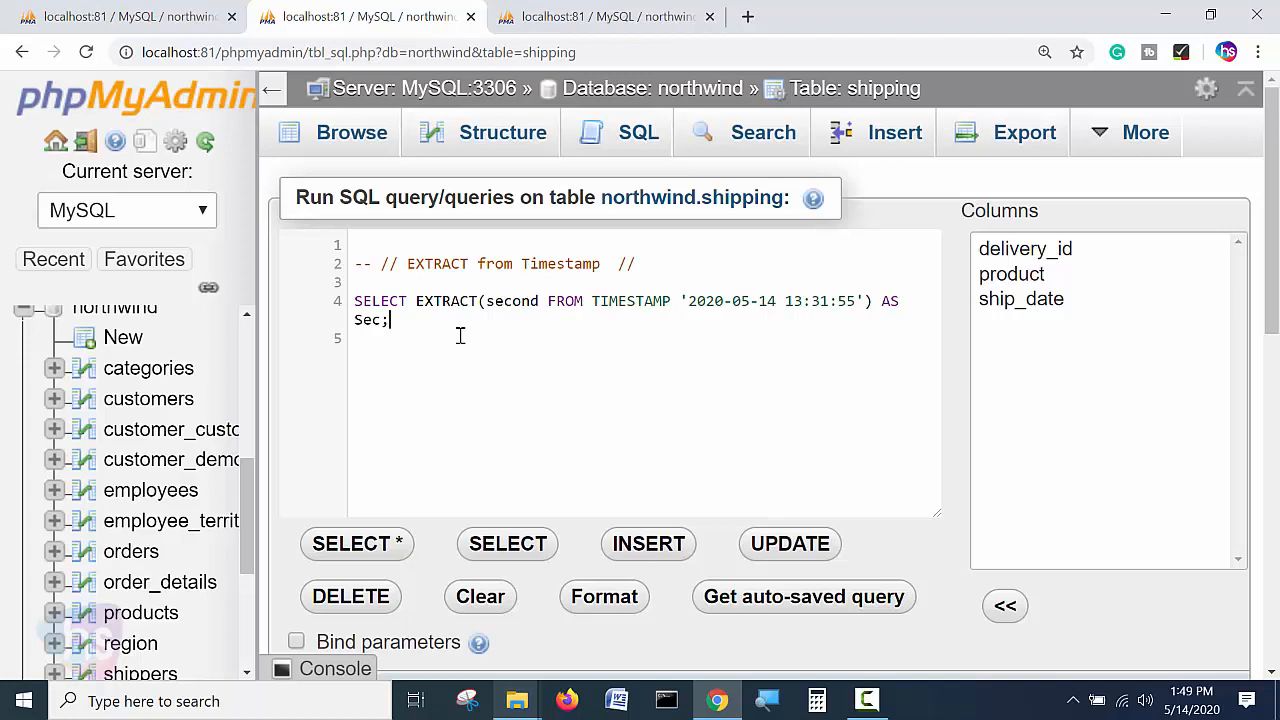